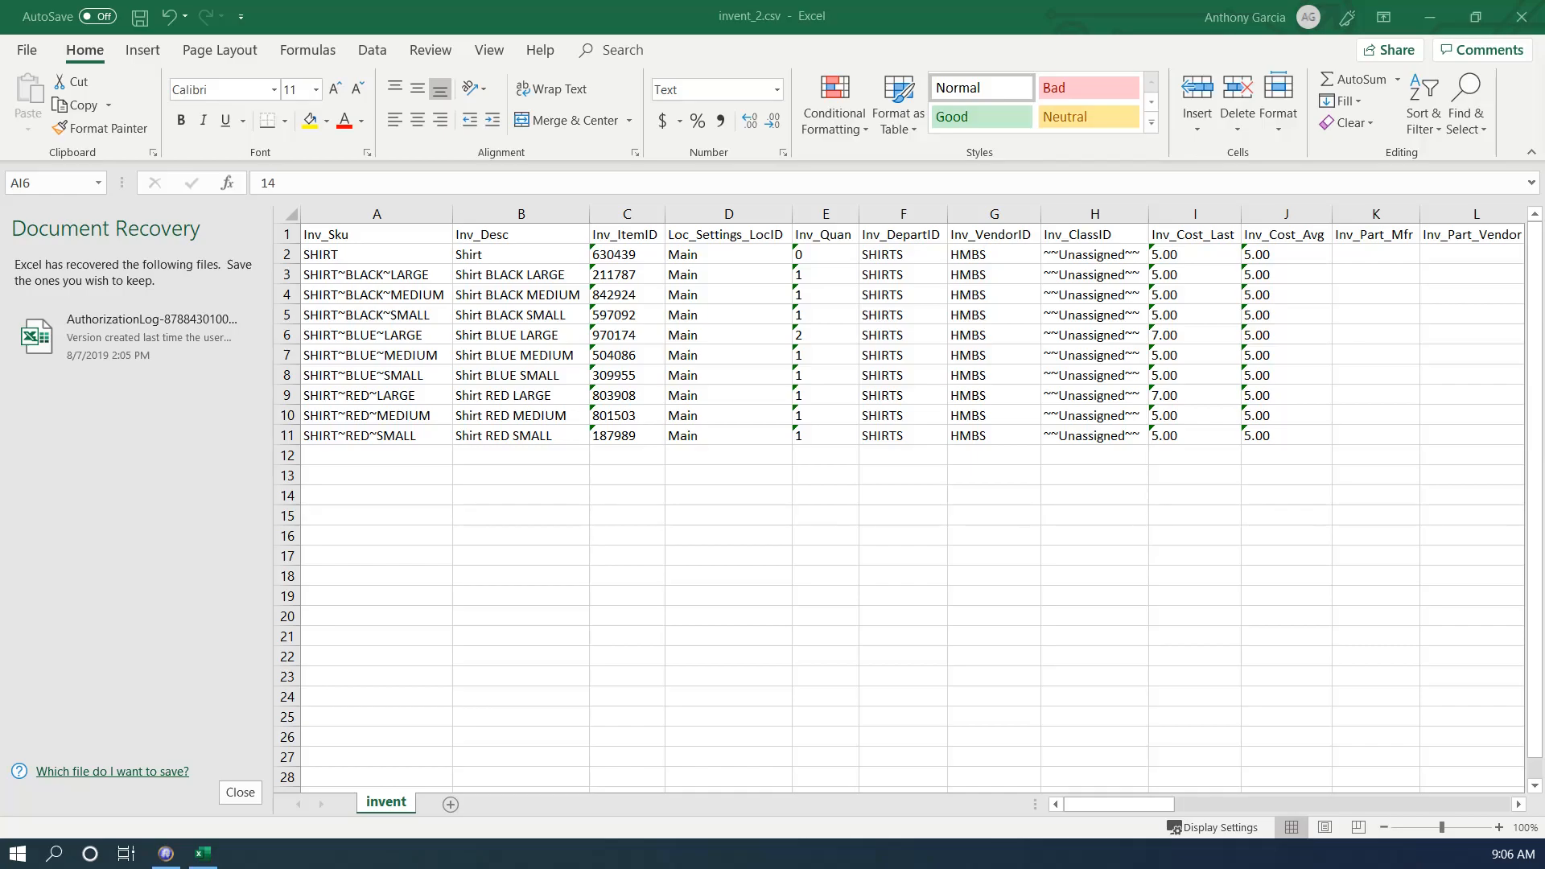
{"action": "mouse_move", "coordinate": [612, 461]}
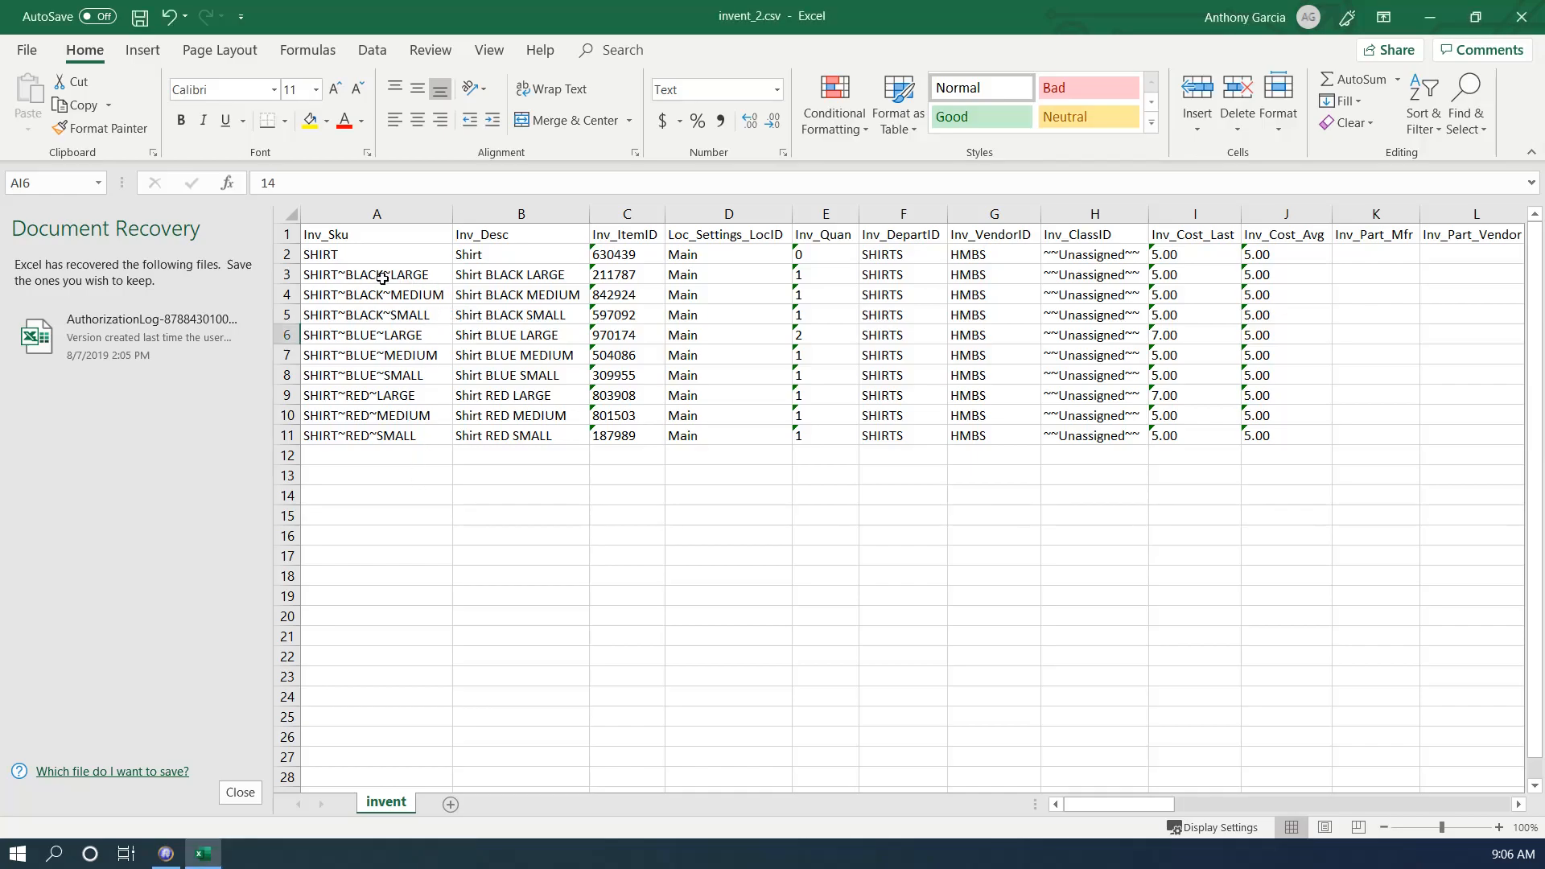
{"action": "left_click", "coordinate": [376, 274]}
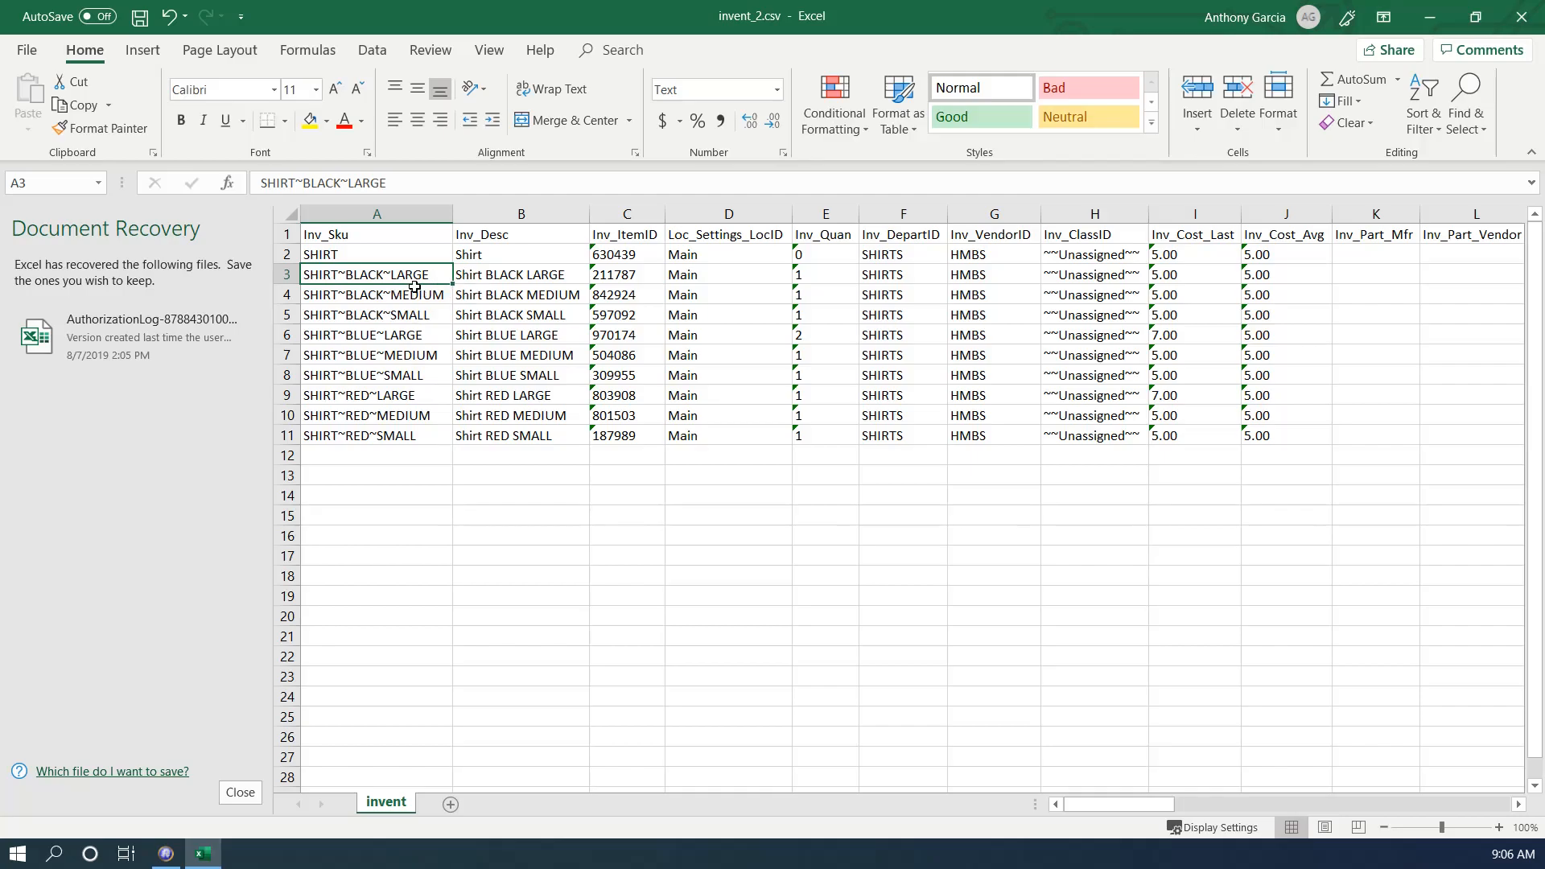
{"action": "mouse_move", "coordinate": [395, 274]}
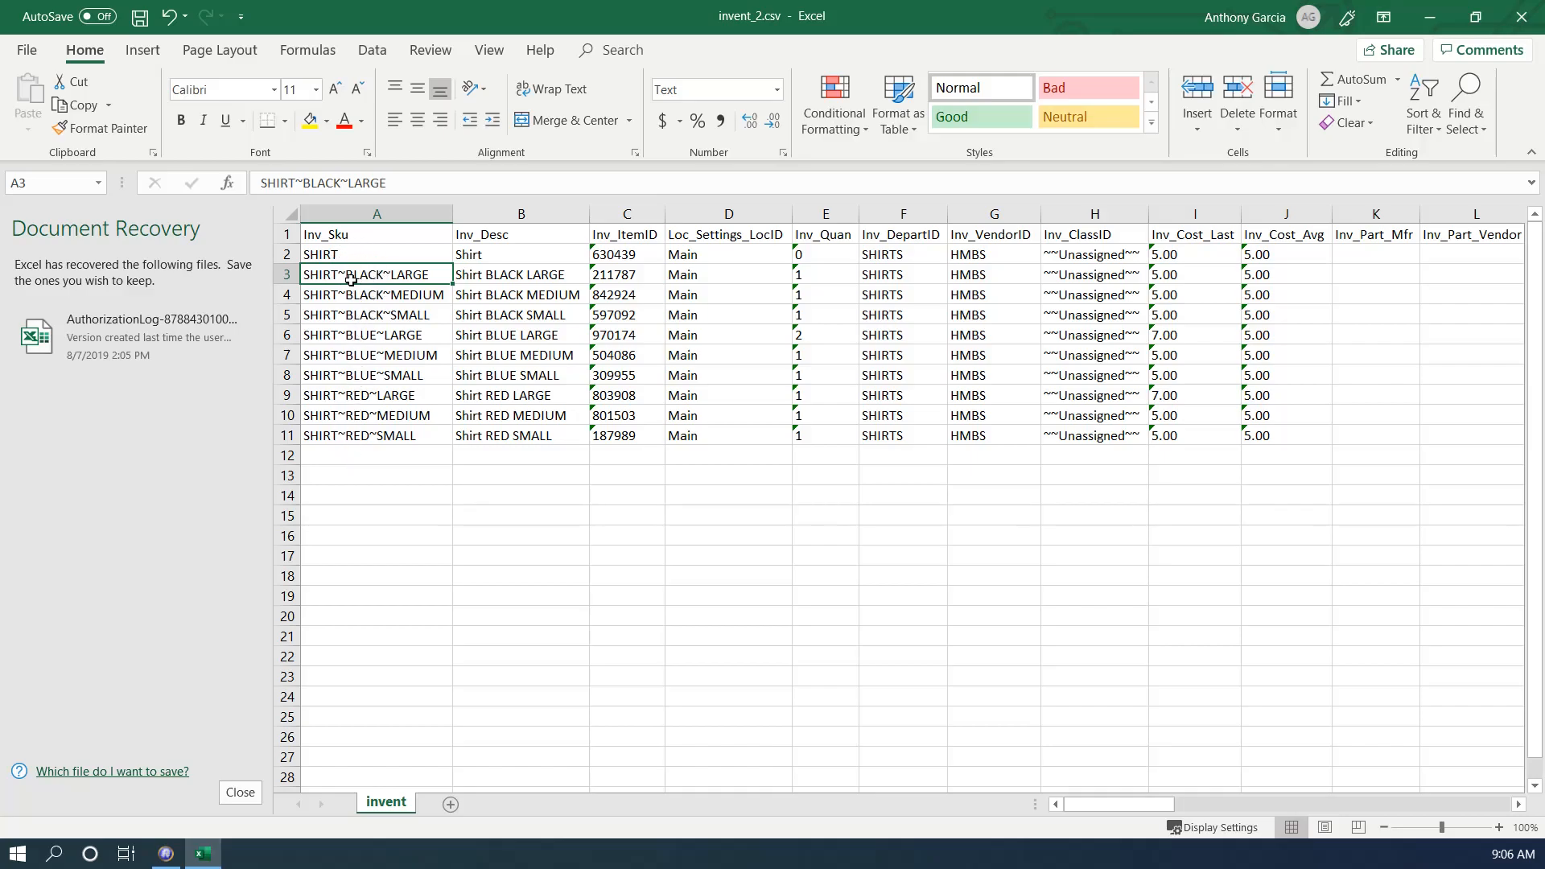
{"action": "left_click", "coordinate": [376, 374]}
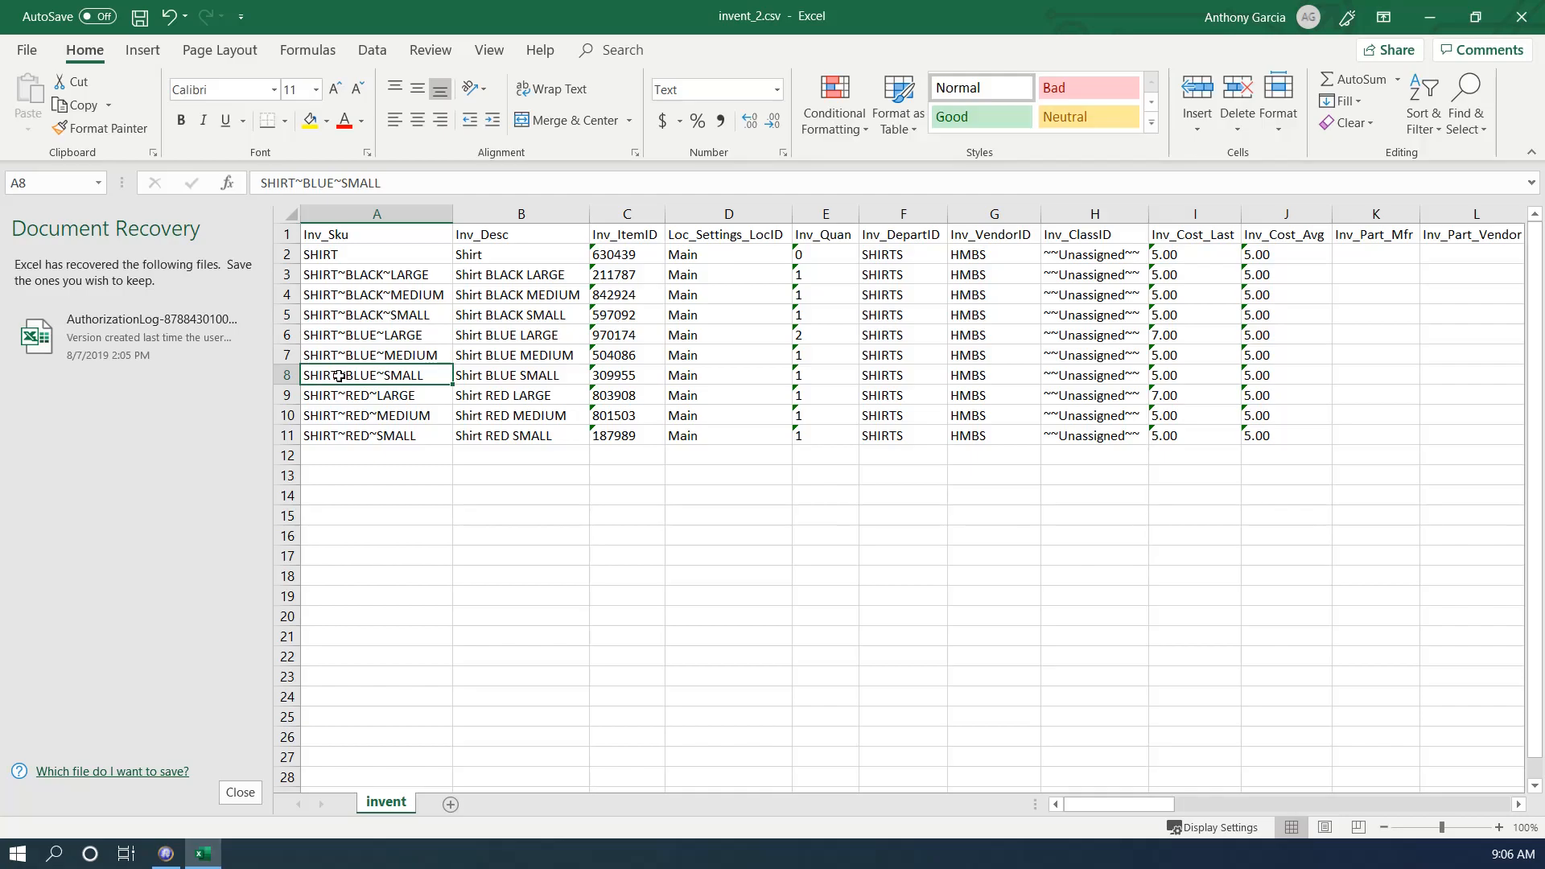
{"action": "mouse_move", "coordinate": [519, 316]}
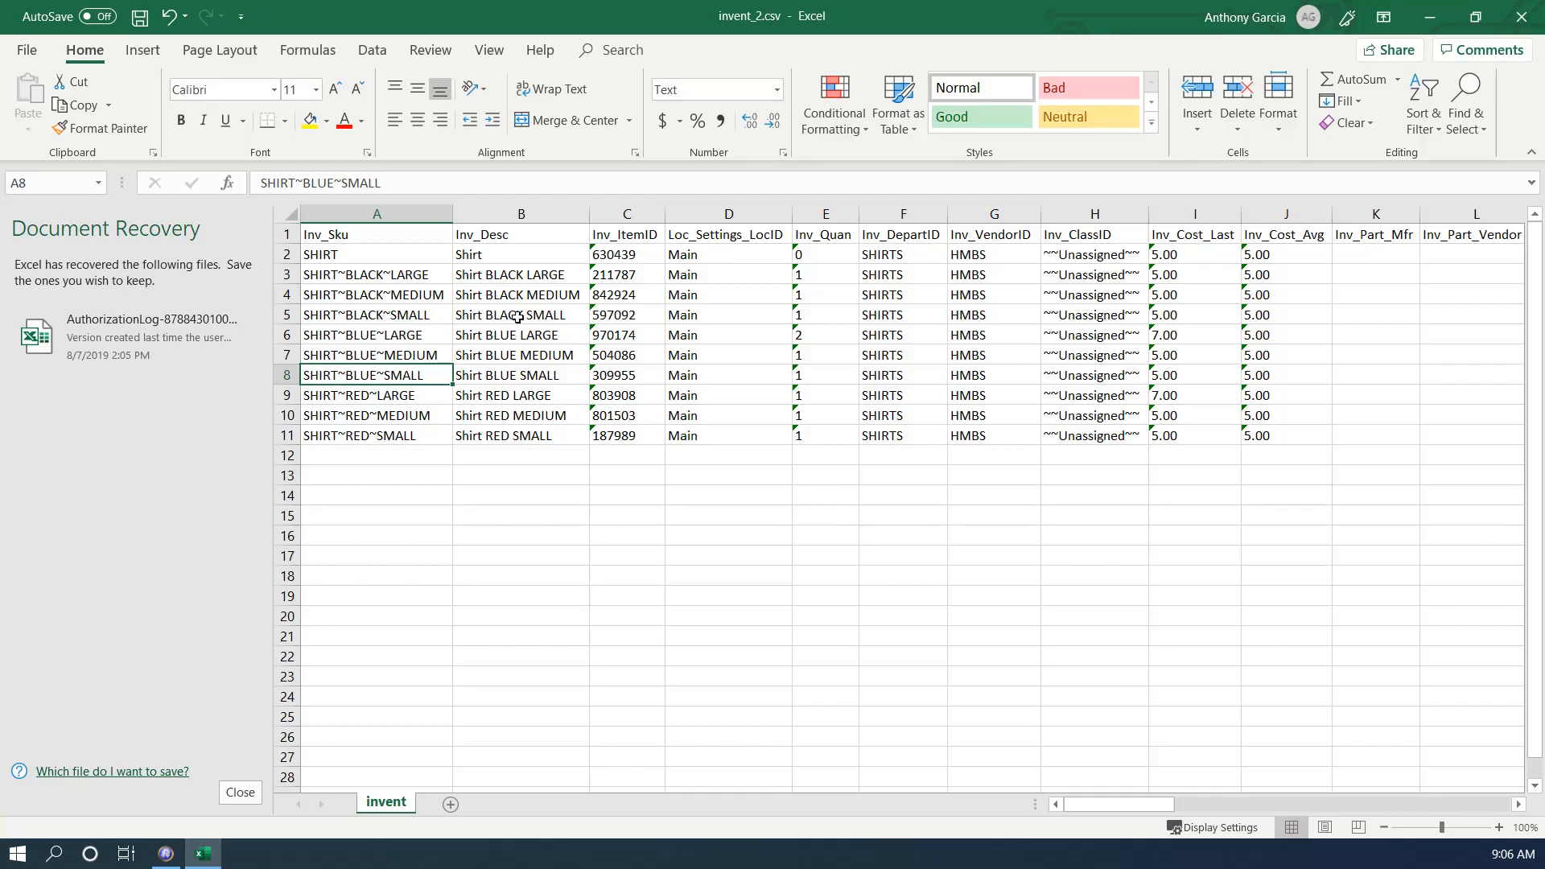
{"action": "mouse_move", "coordinate": [459, 325]}
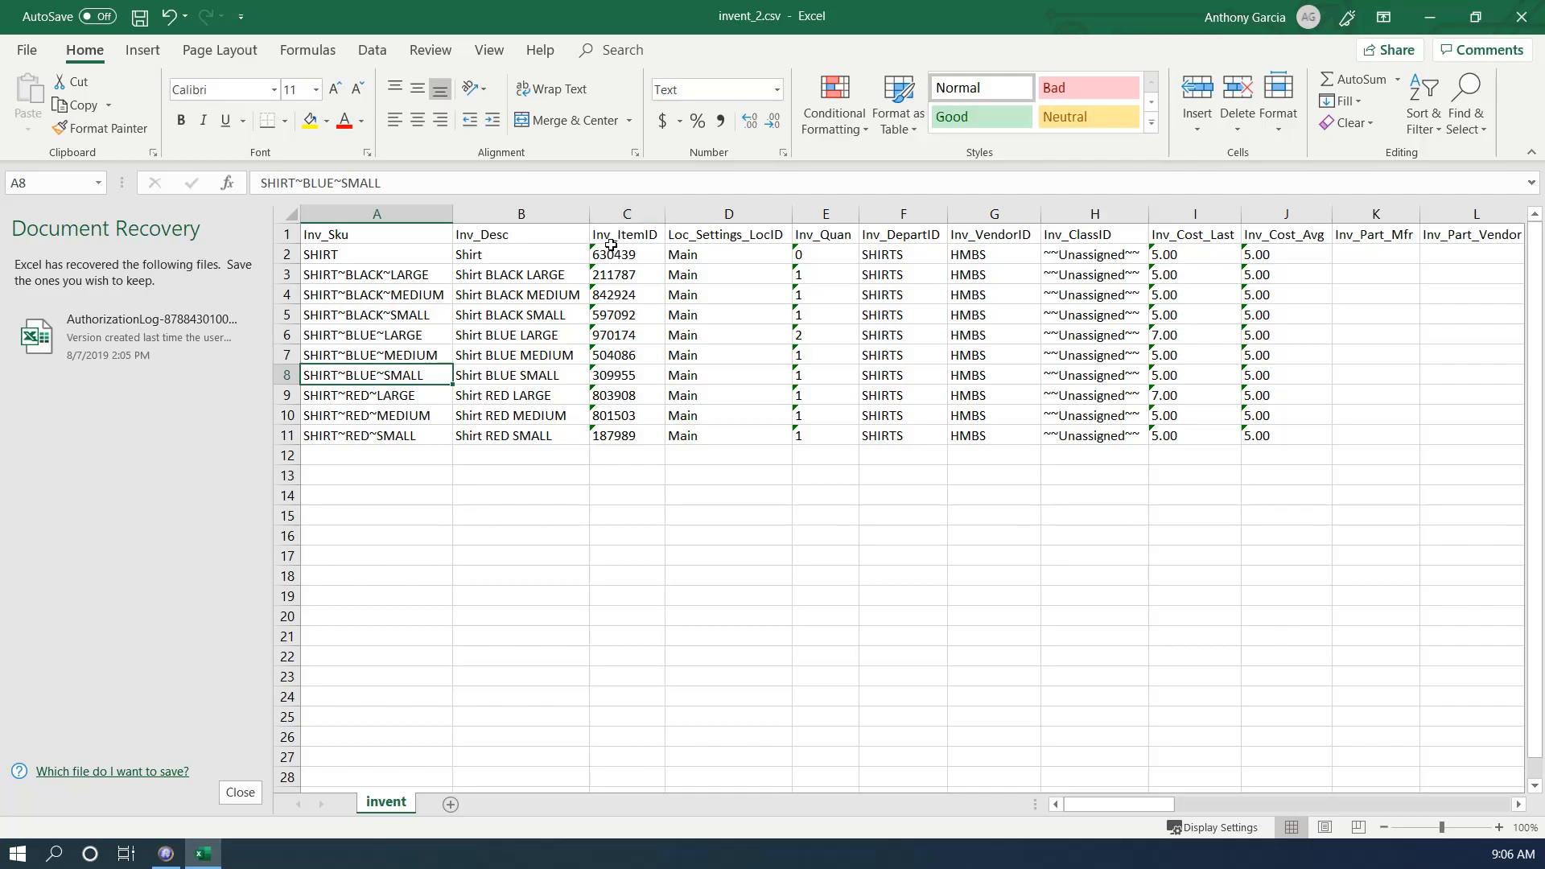
{"action": "left_click", "coordinate": [626, 214]}
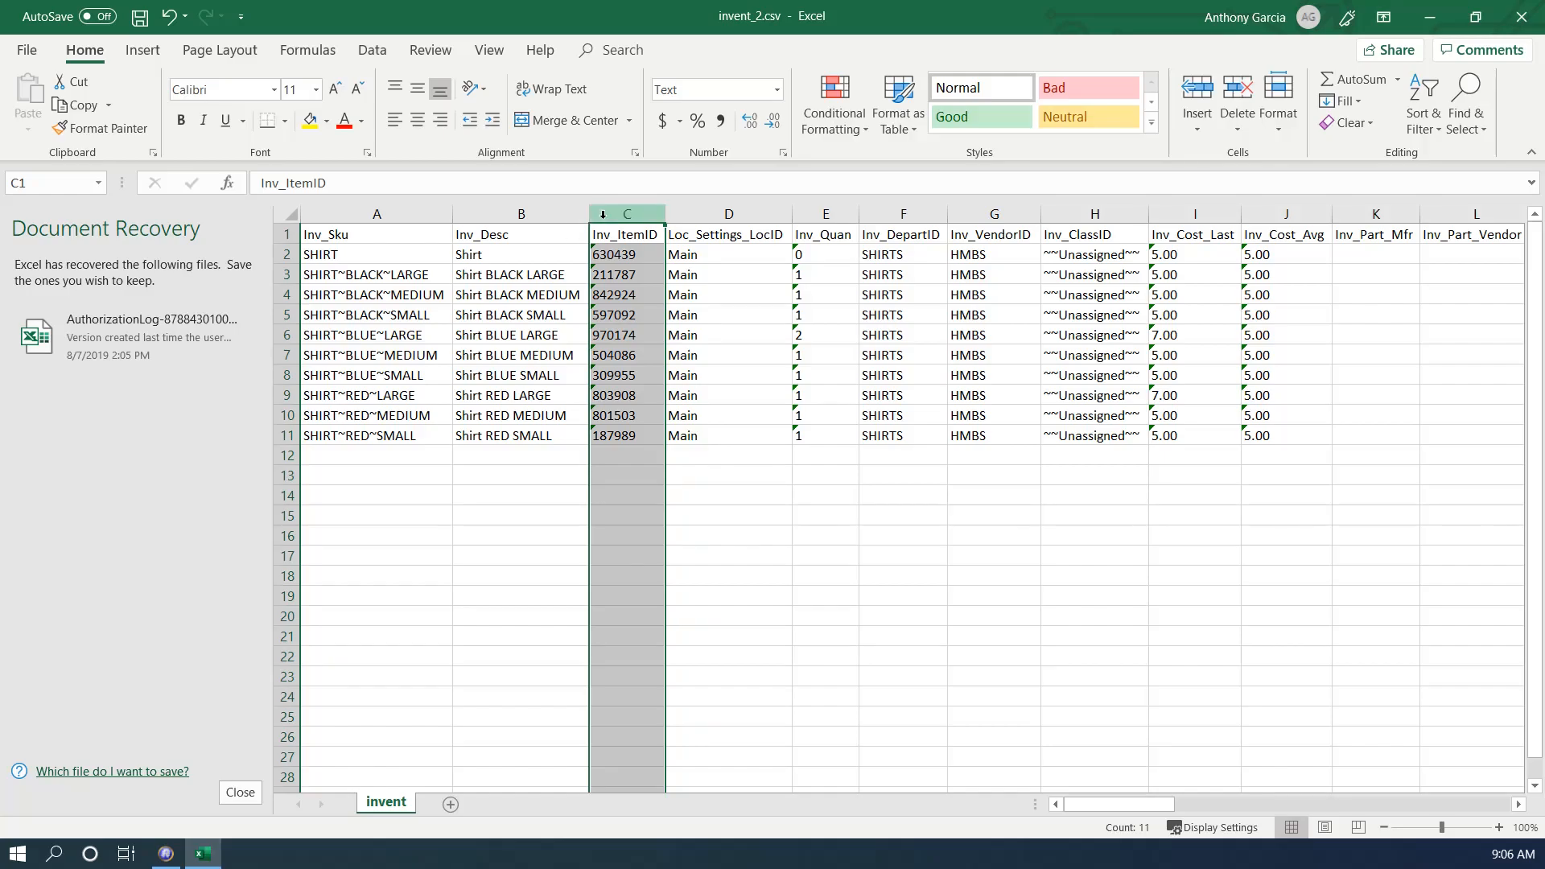
{"action": "left_click", "coordinate": [377, 355]}
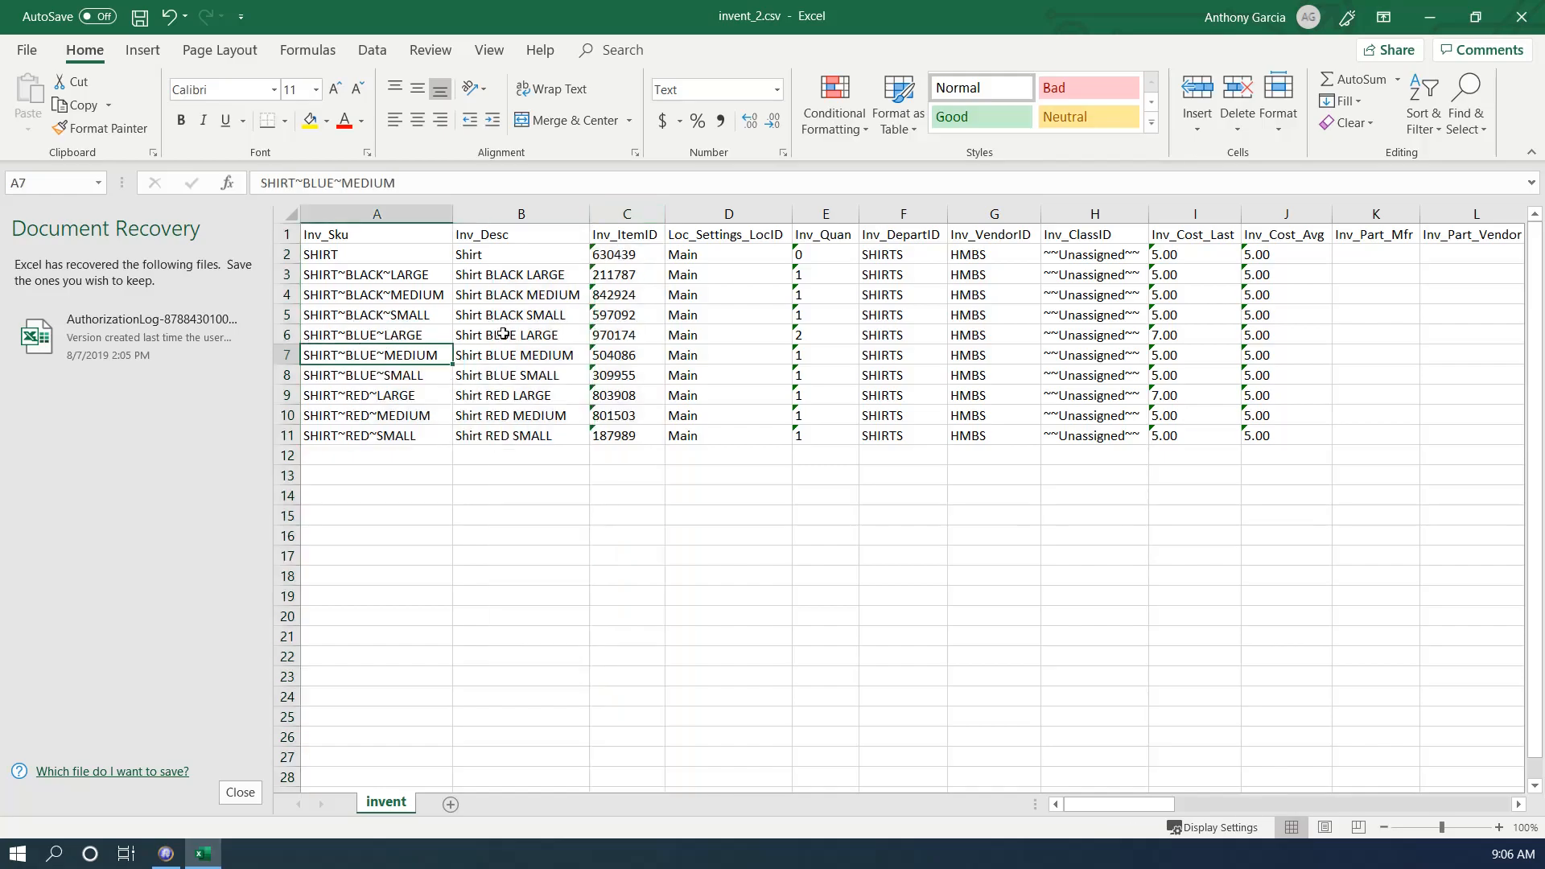
{"action": "left_click", "coordinate": [901, 334]}
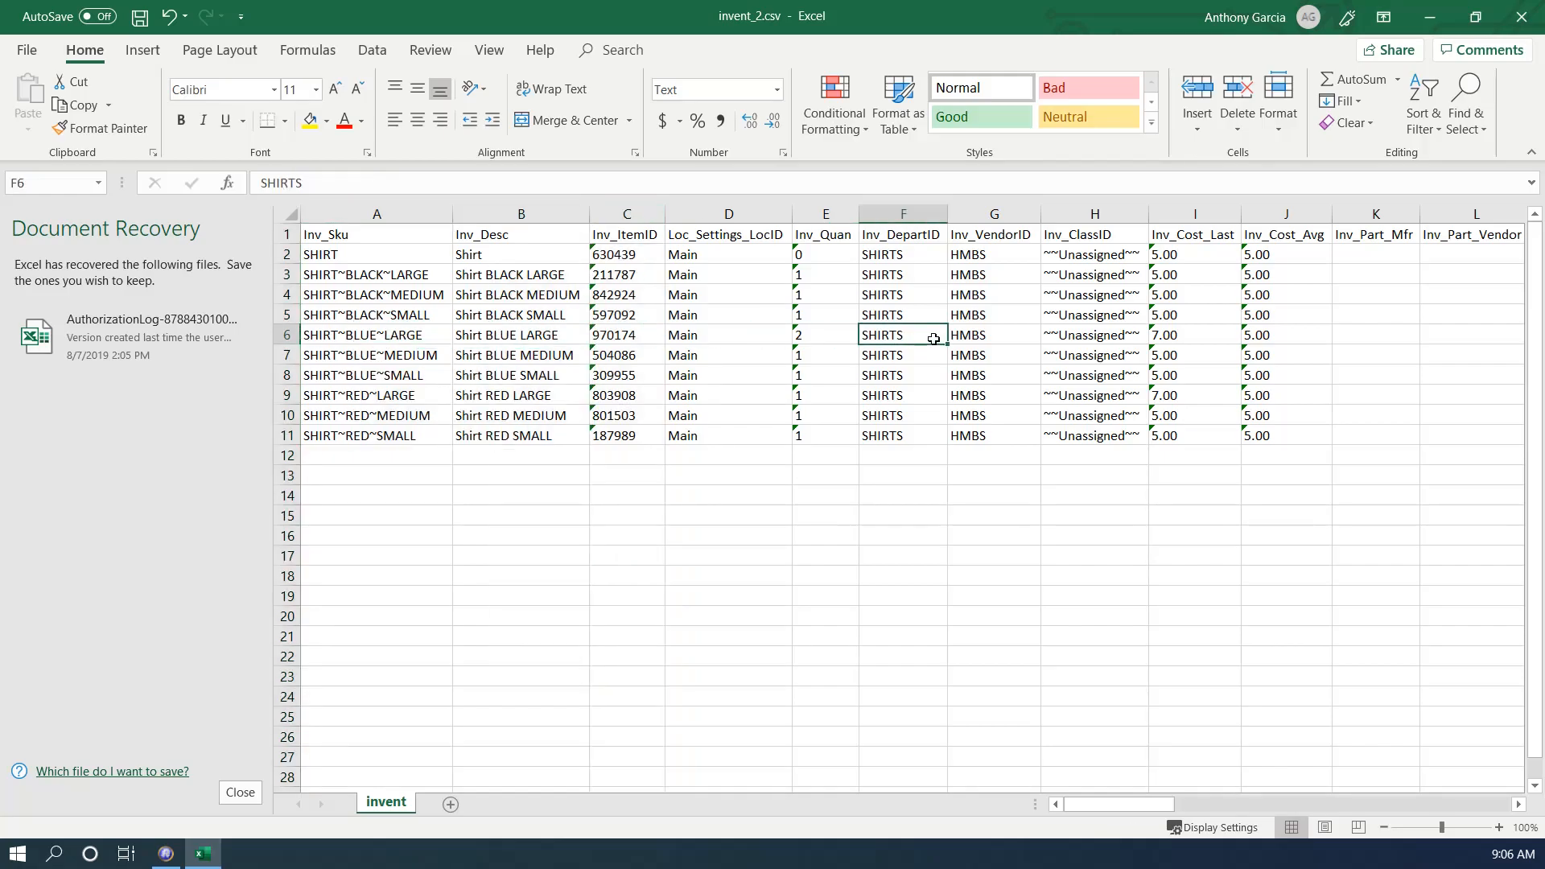
{"action": "left_click", "coordinate": [992, 334]}
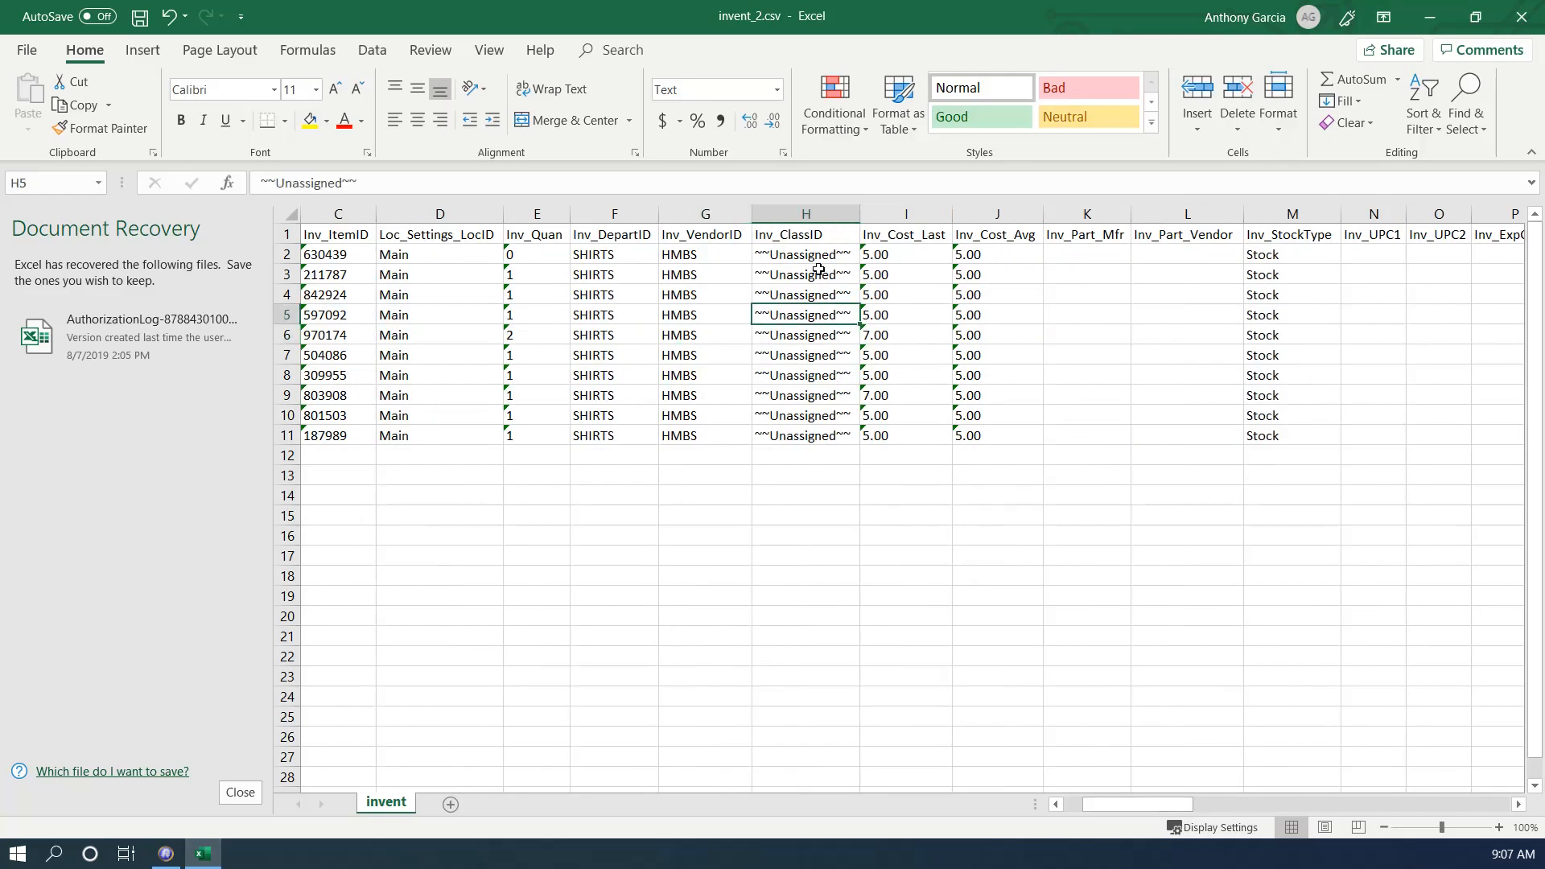
{"action": "left_click", "coordinate": [805, 253]}
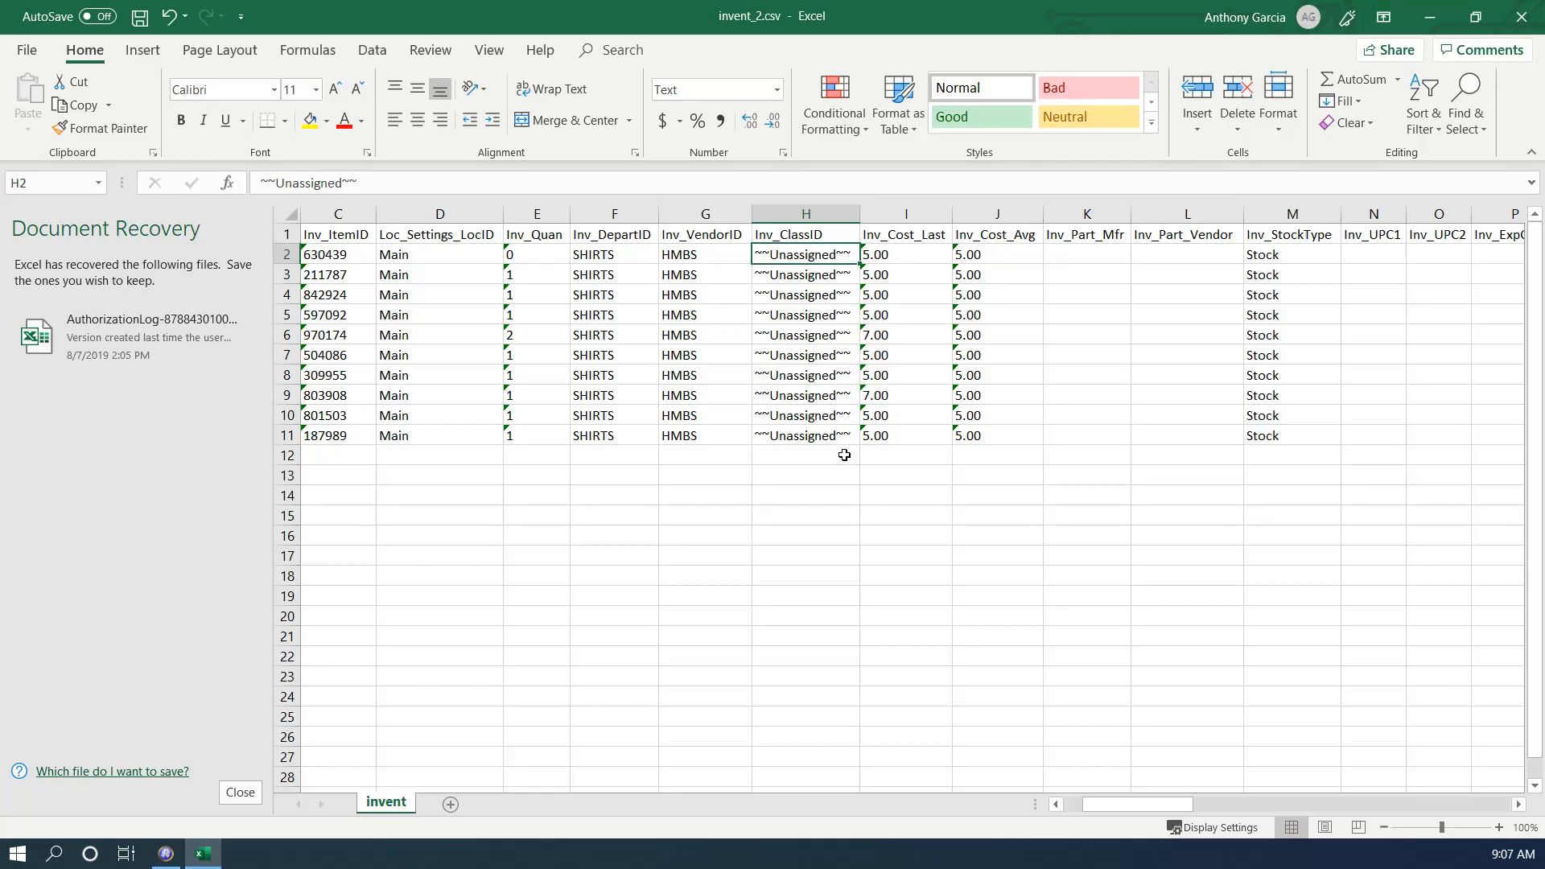
{"action": "mouse_move", "coordinate": [868, 464]}
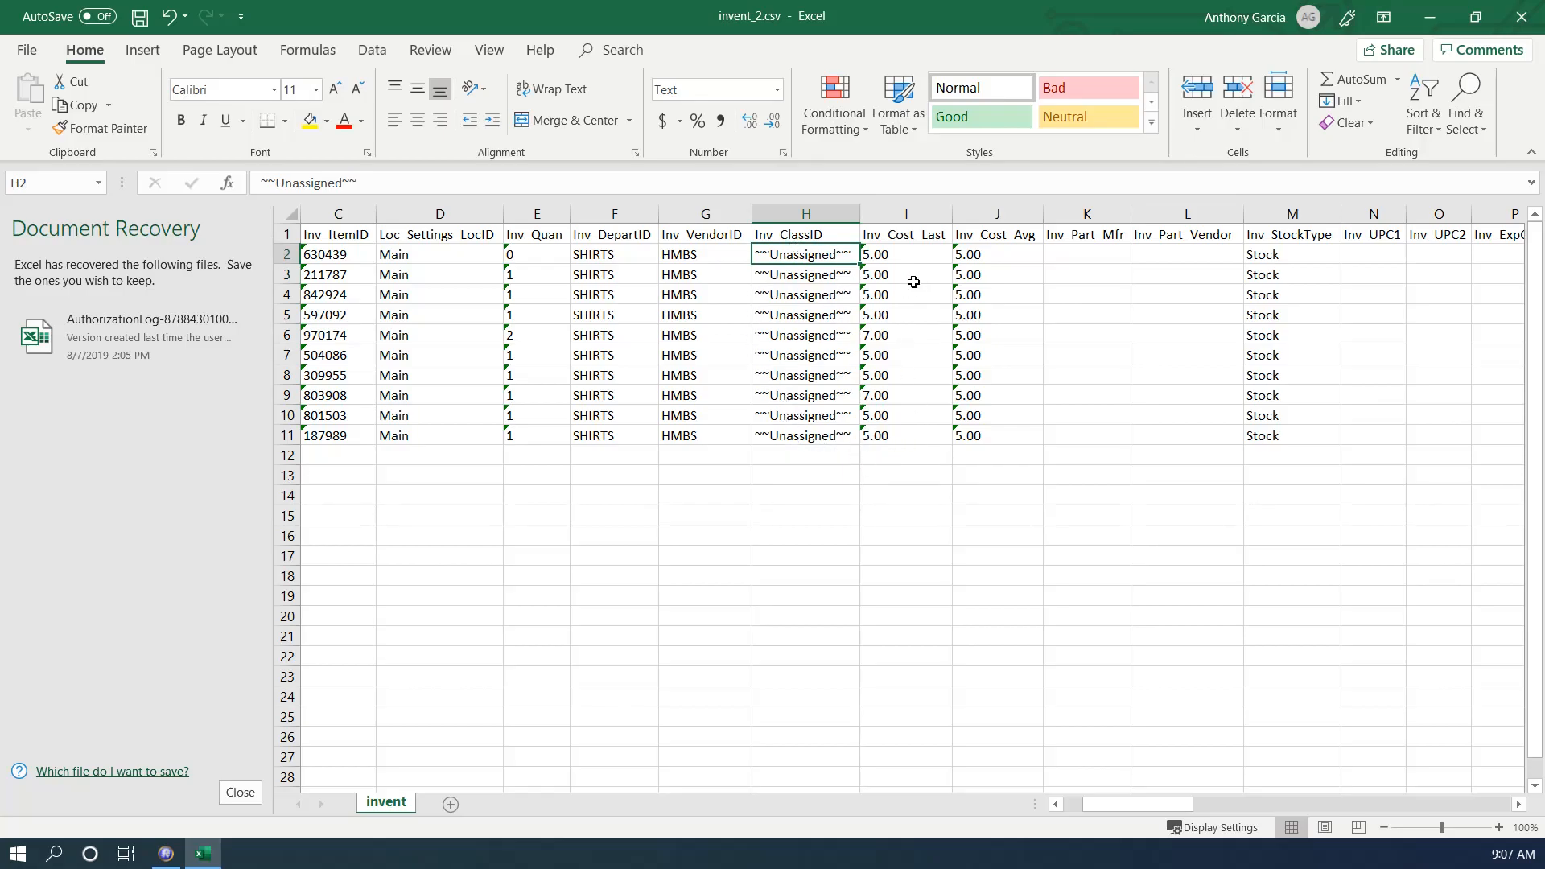
{"action": "left_click", "coordinate": [904, 295]}
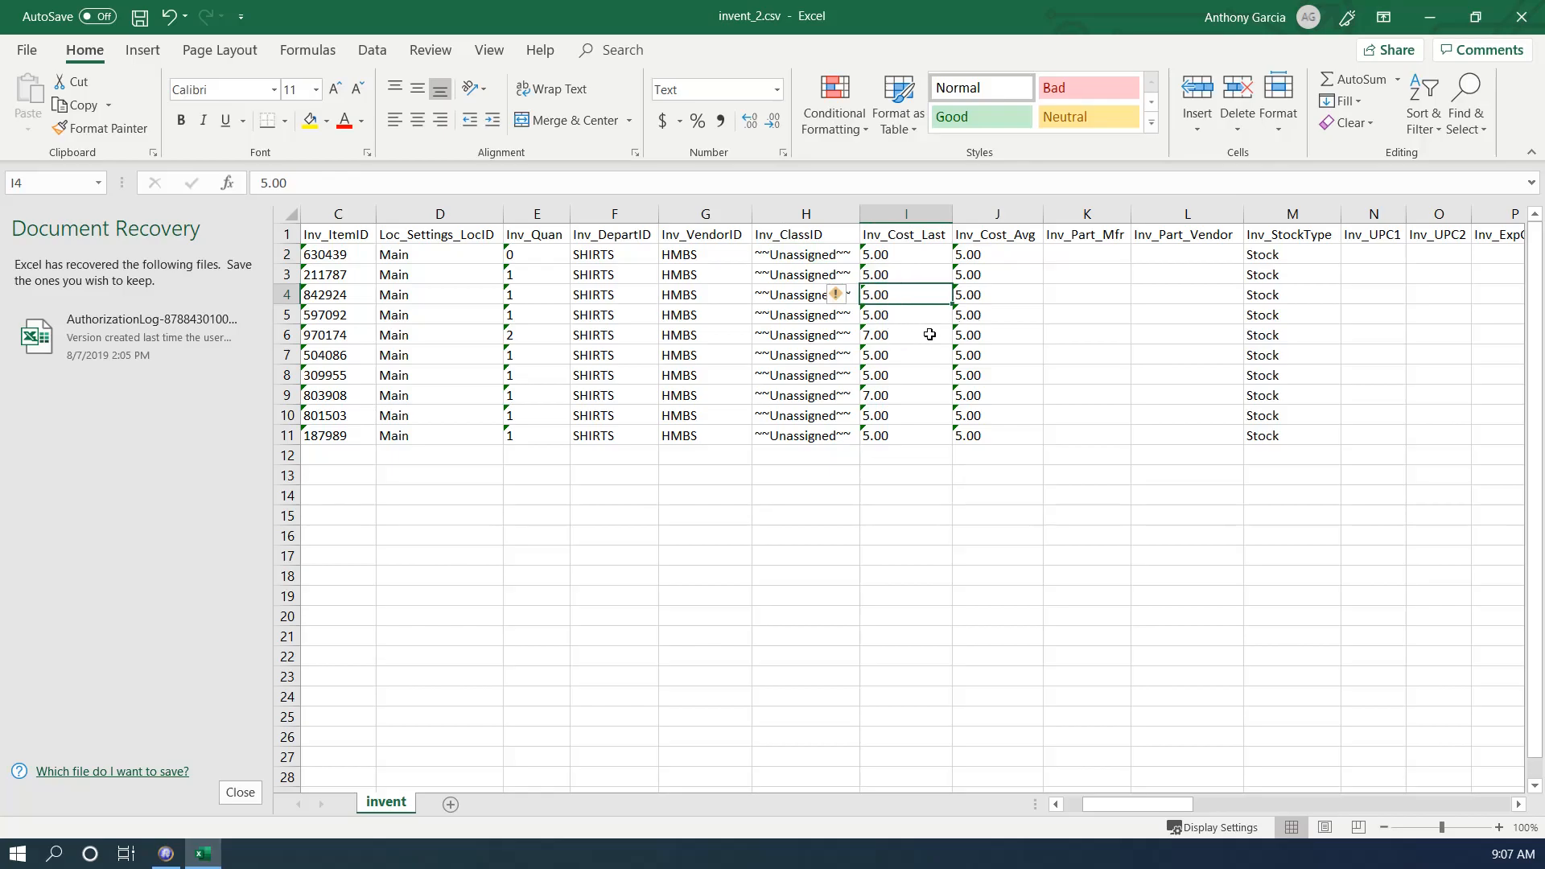
{"action": "left_click", "coordinate": [995, 213]}
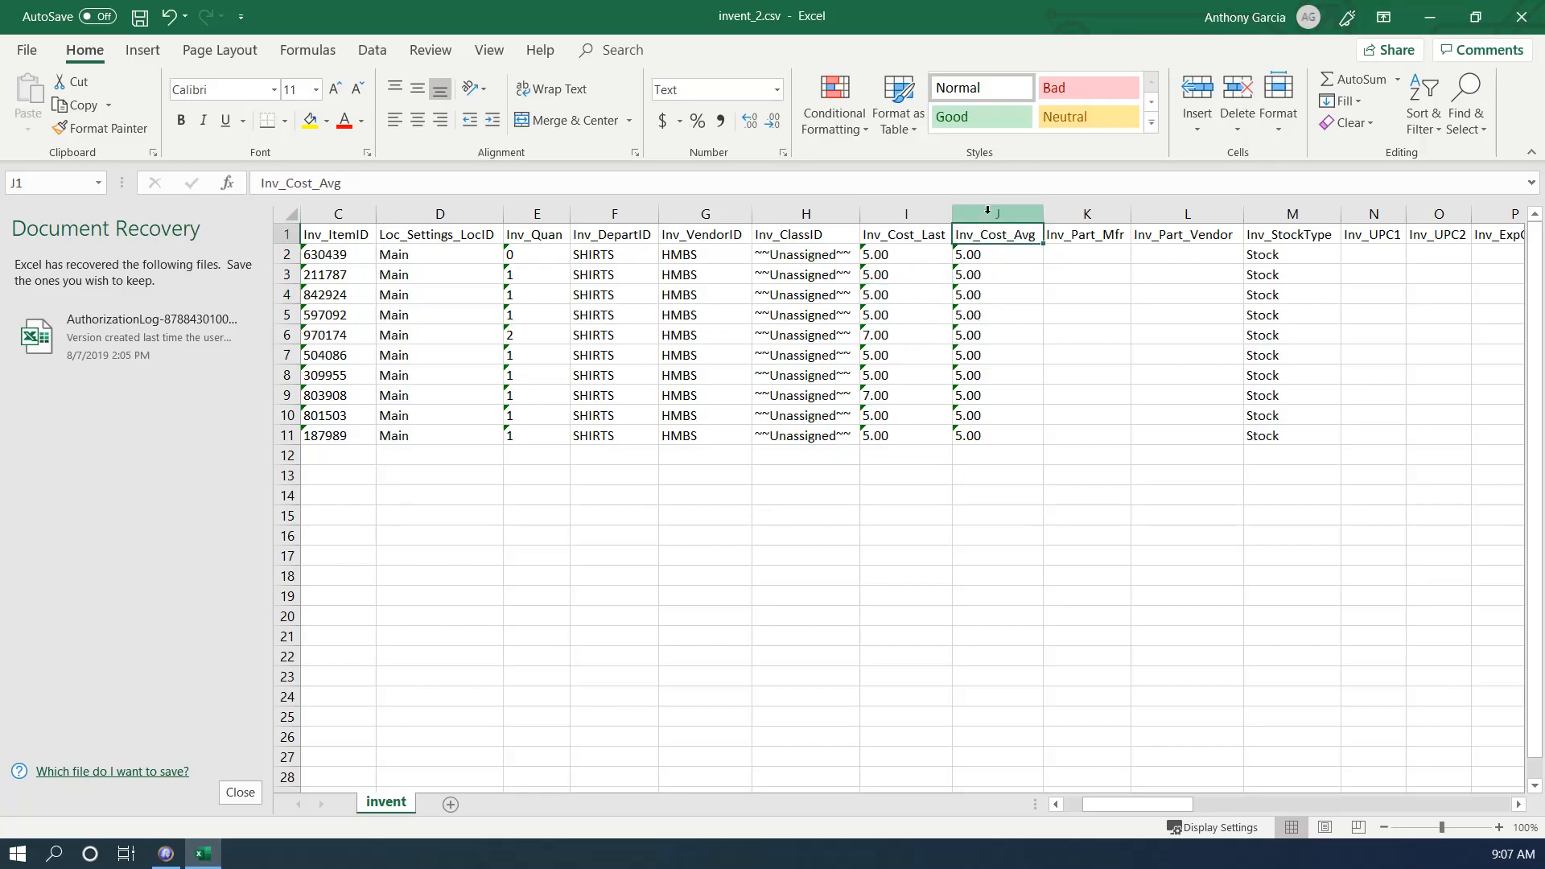
{"action": "left_click", "coordinate": [997, 214]}
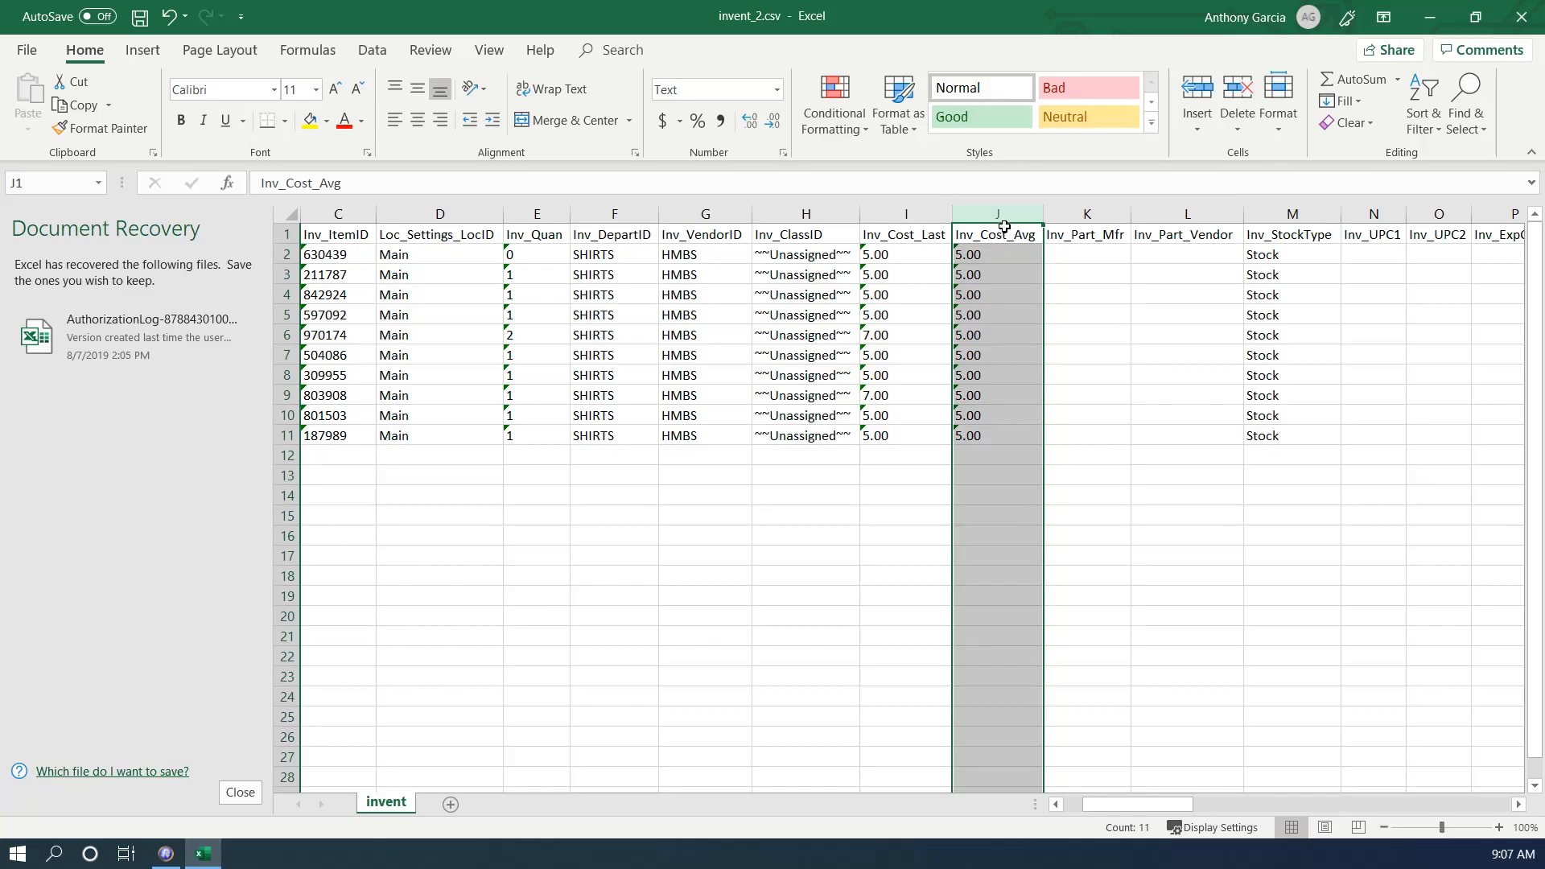
{"action": "mouse_move", "coordinate": [1043, 329]}
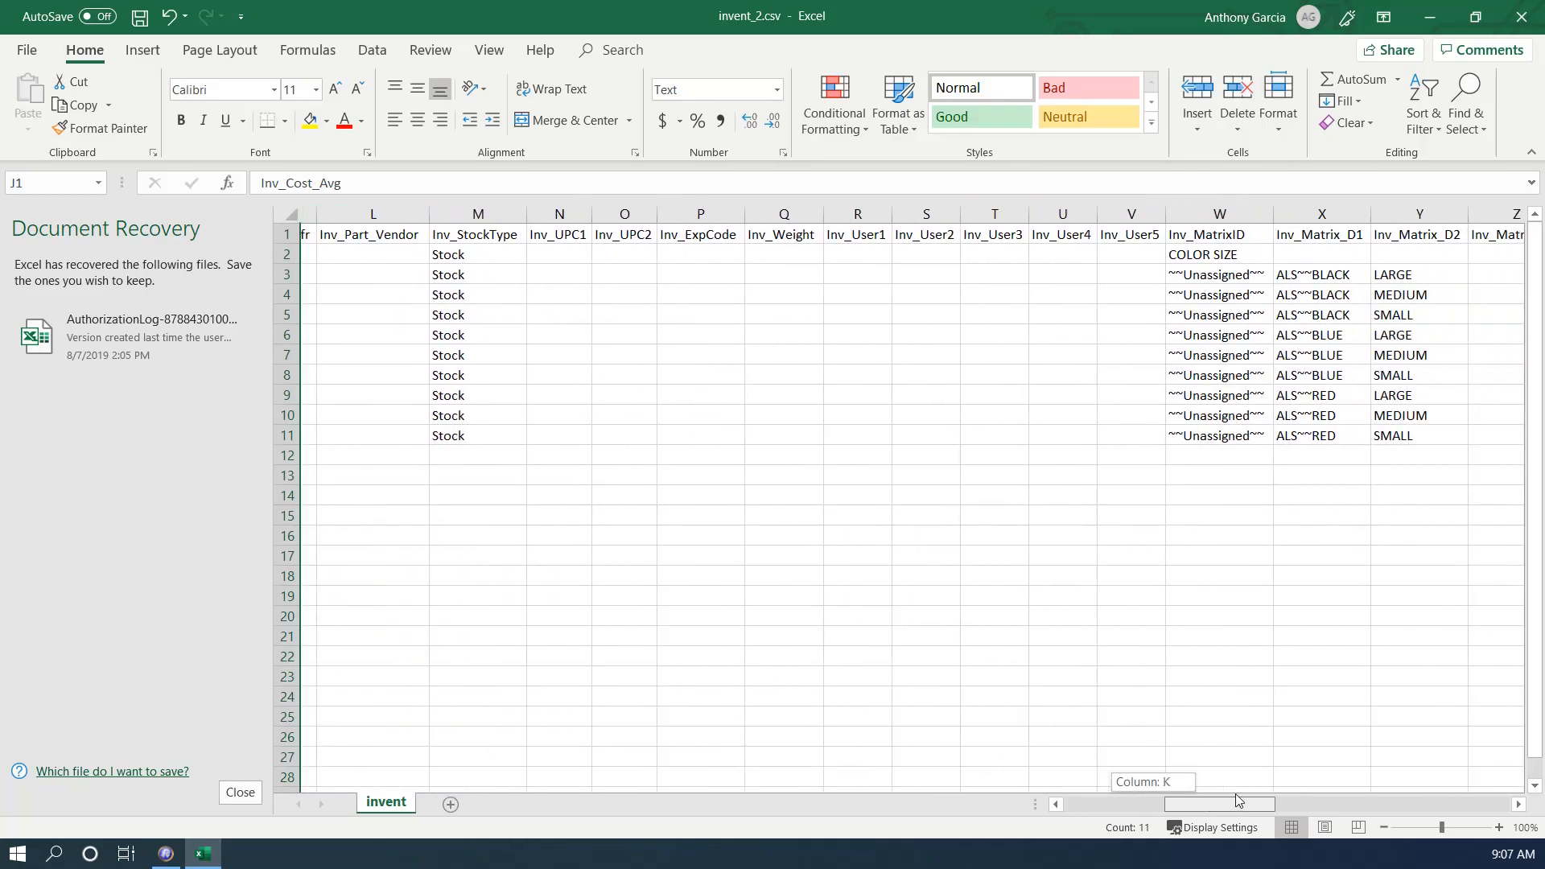
{"action": "scroll", "scroll_direction": "right", "scroll_amount": 3}
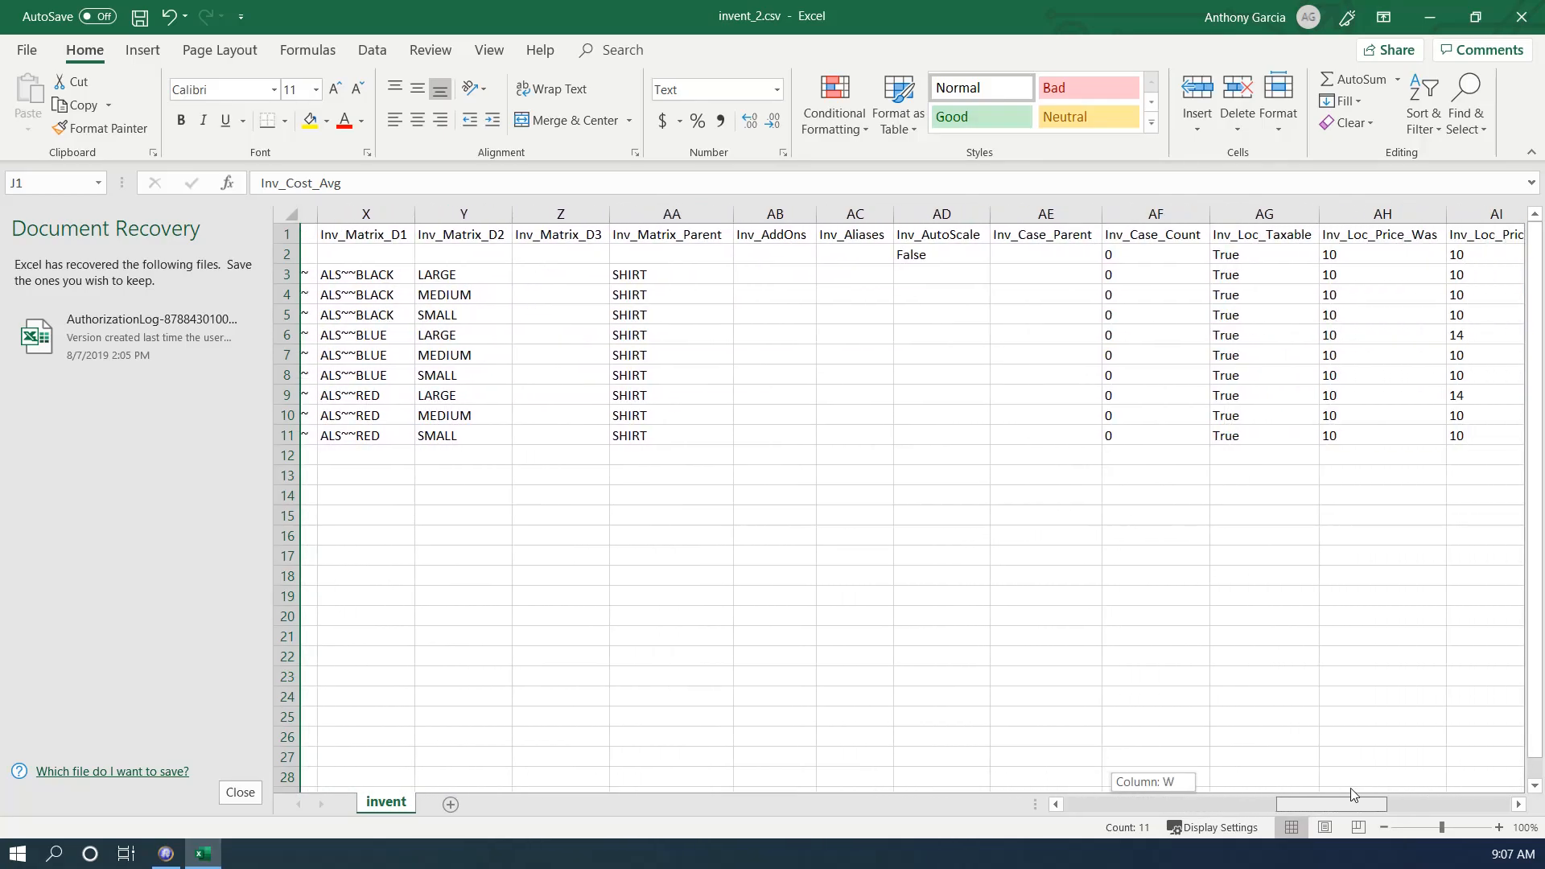
{"action": "scroll", "scroll_direction": "right", "scroll_amount": 3}
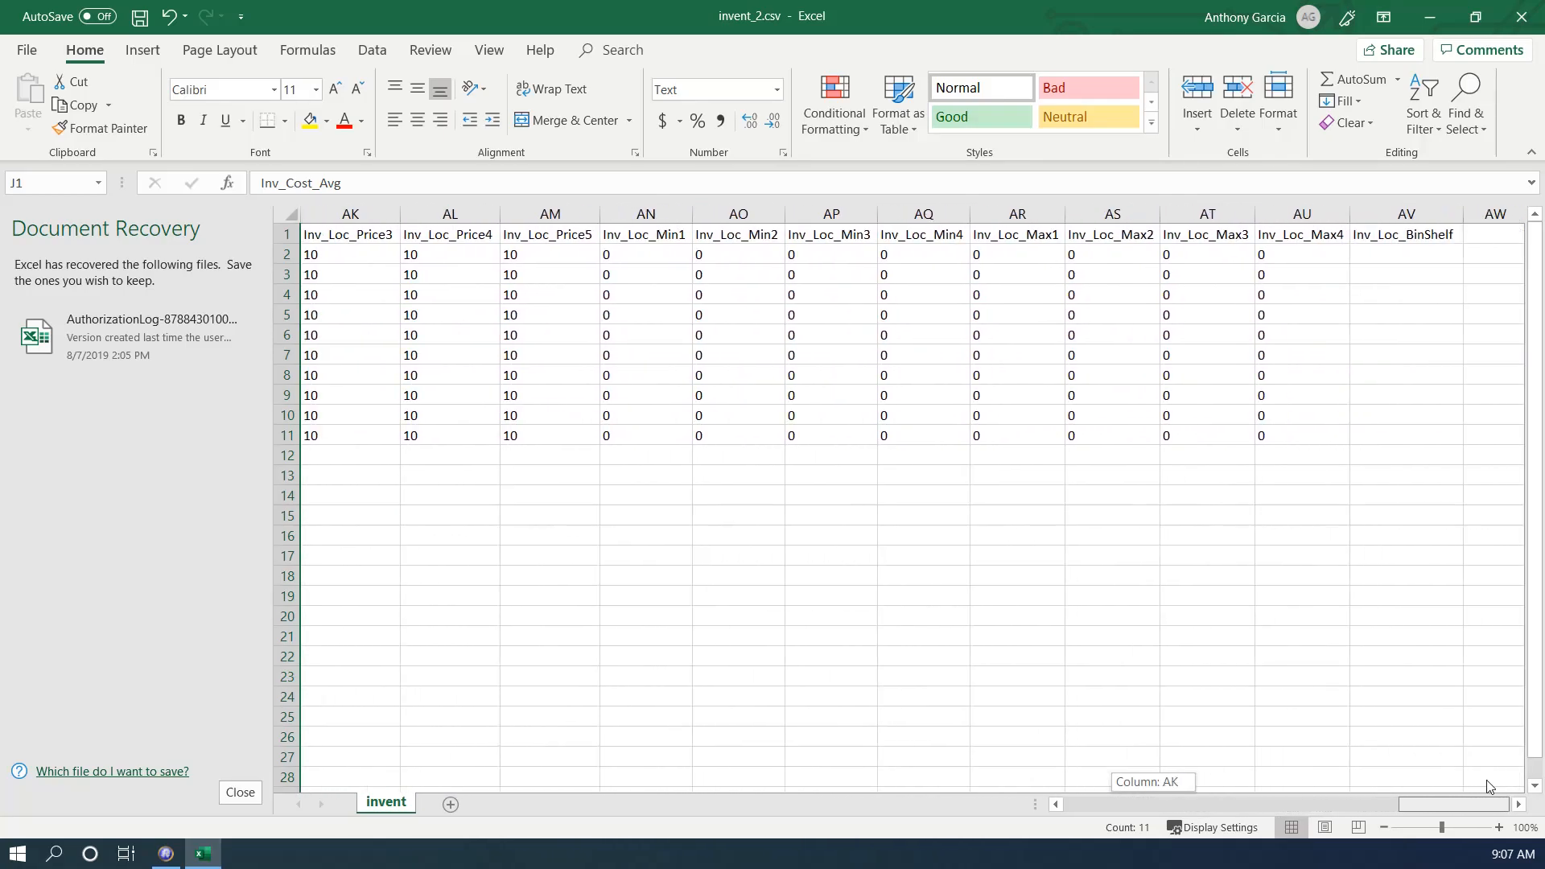
{"action": "scroll", "scroll_direction": "left", "scroll_amount": 3}
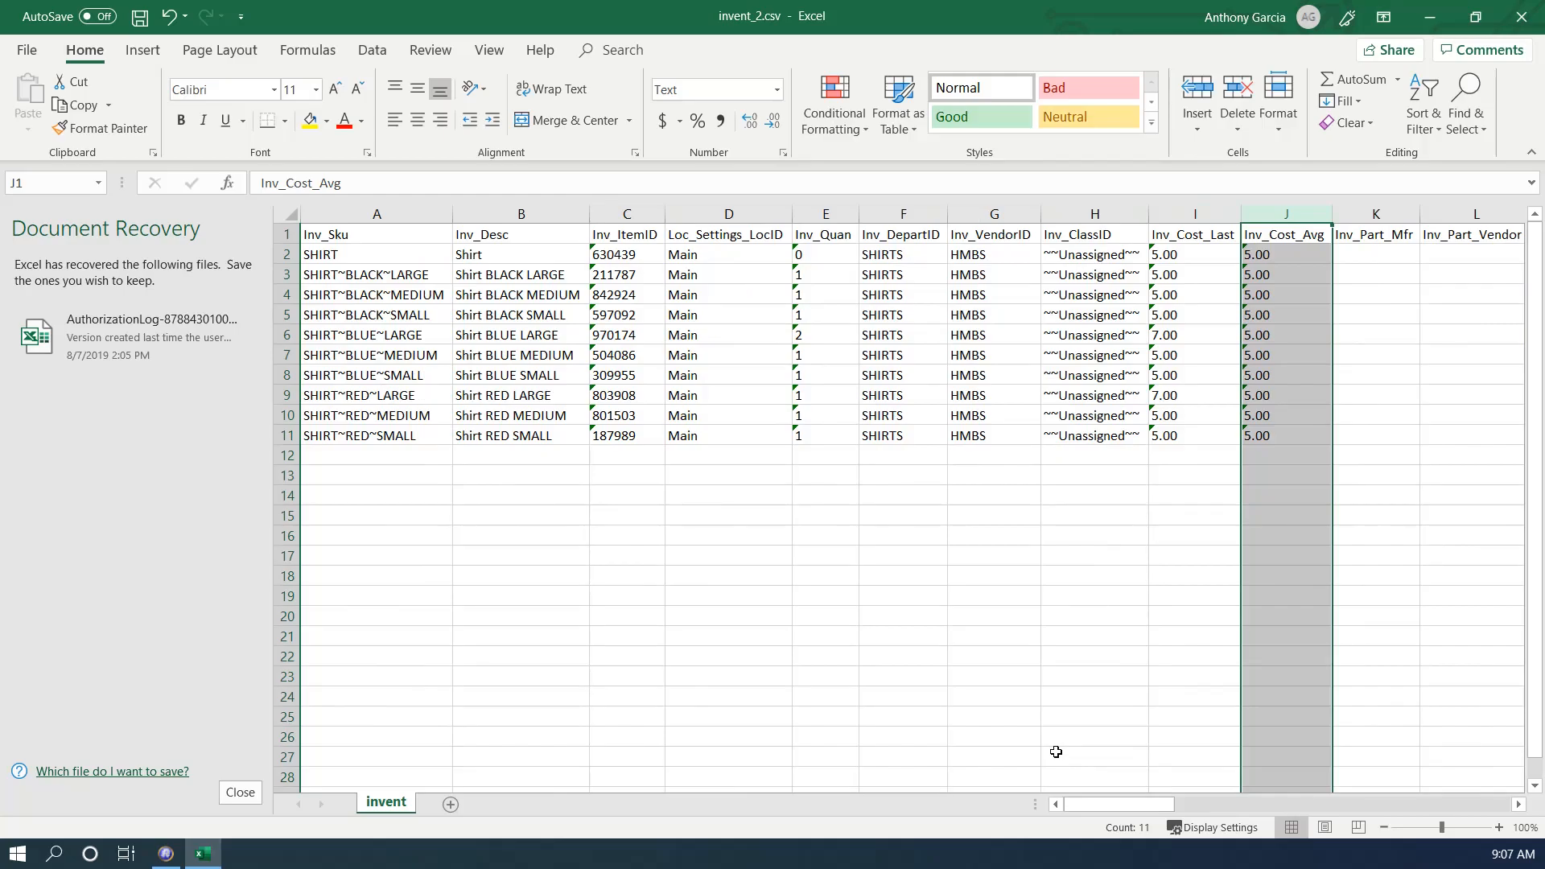
{"action": "mouse_move", "coordinate": [1035, 747]}
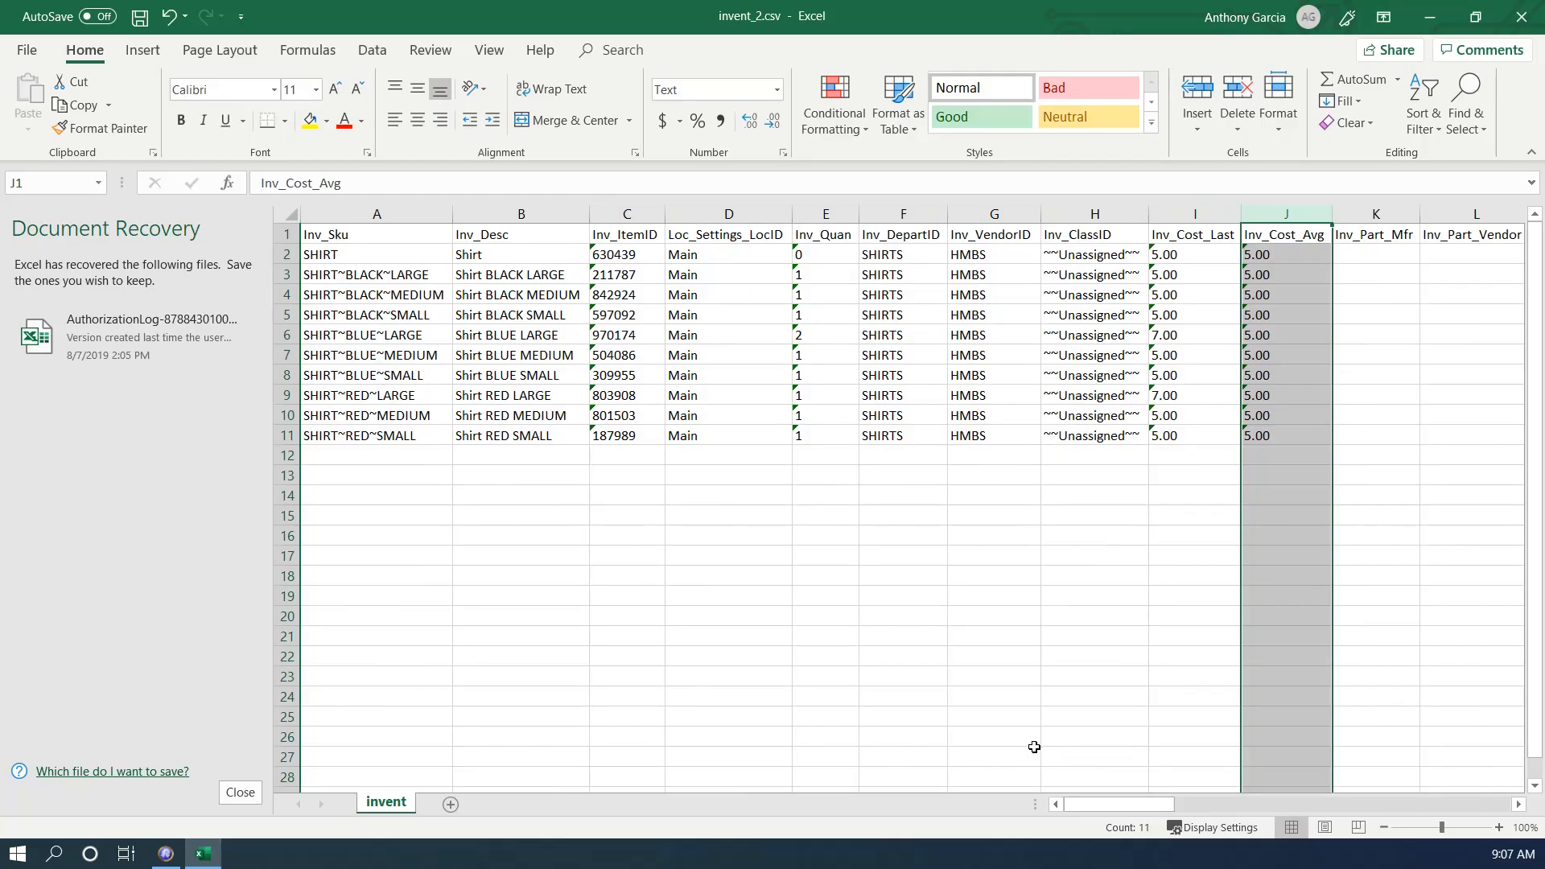
{"action": "mouse_move", "coordinate": [690, 365]}
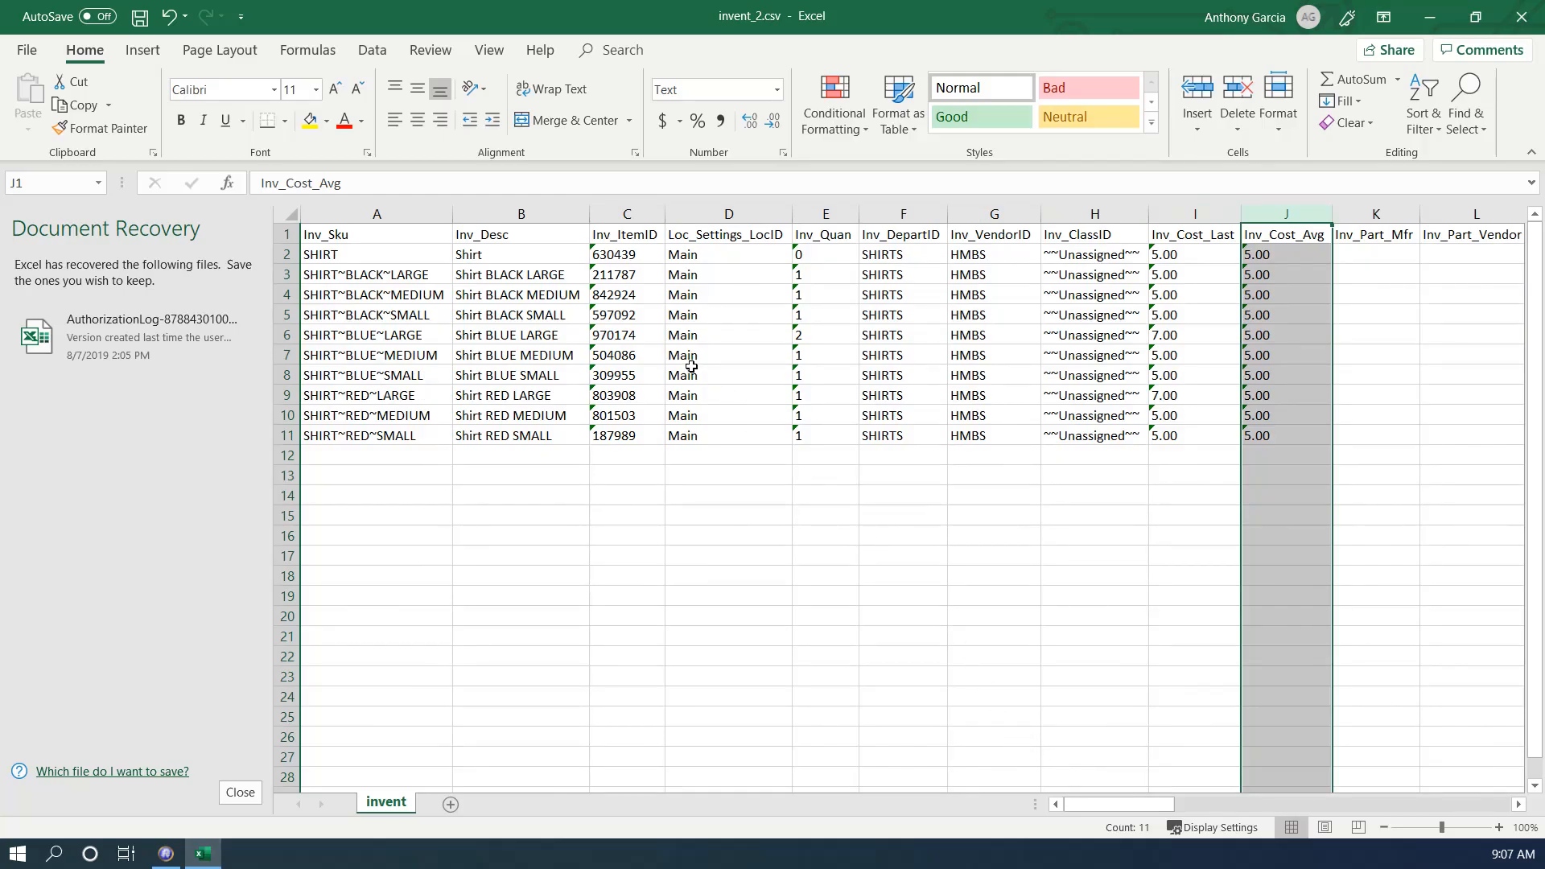
{"action": "left_click", "coordinate": [1194, 314]}
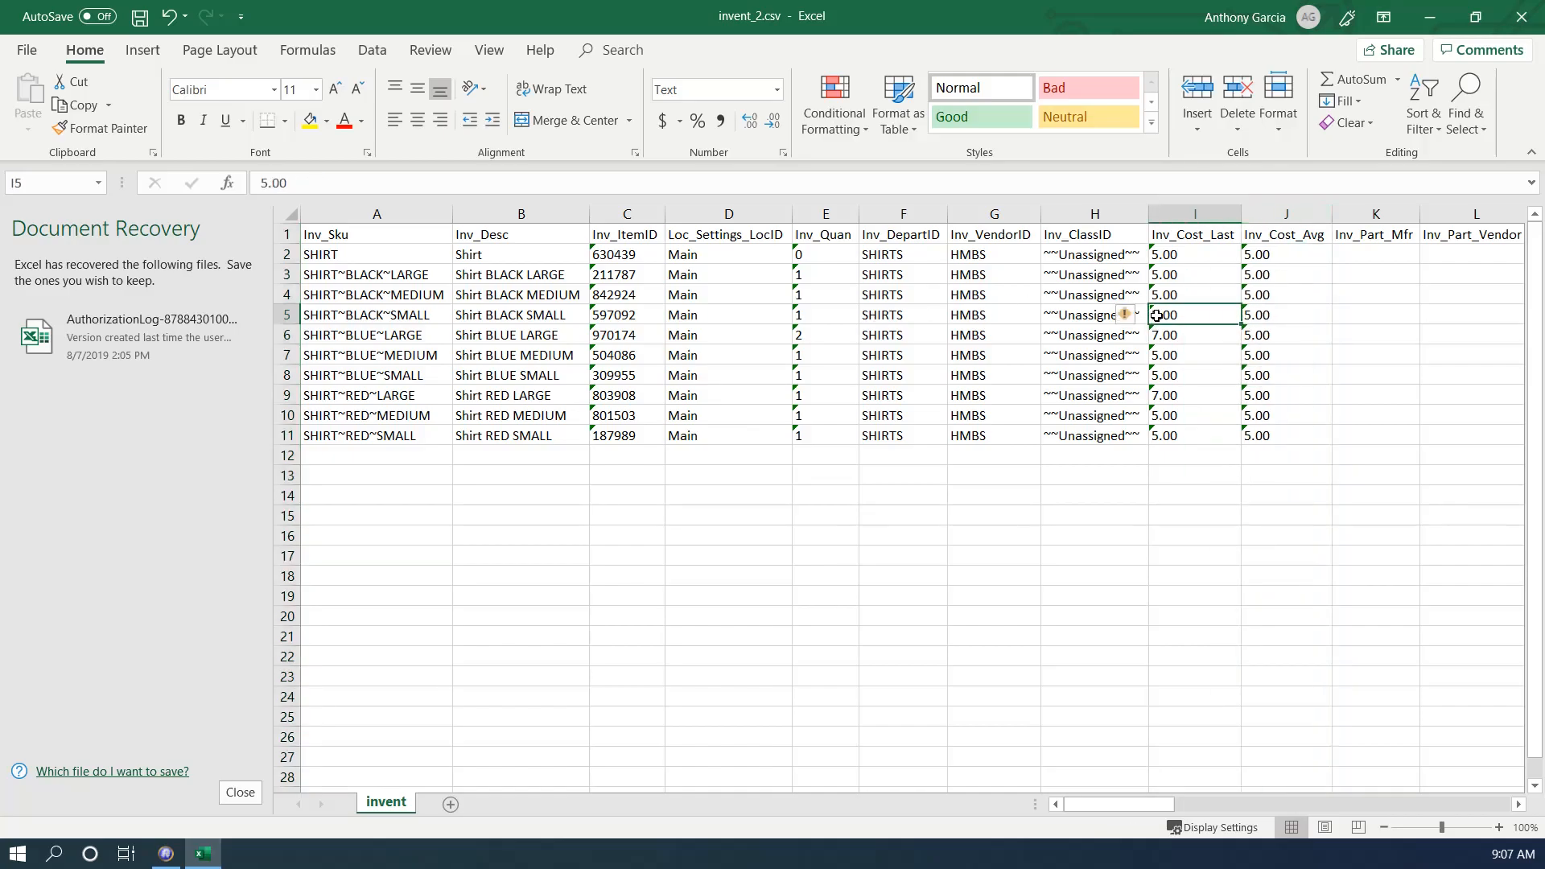
{"action": "mouse_move", "coordinate": [1151, 326]}
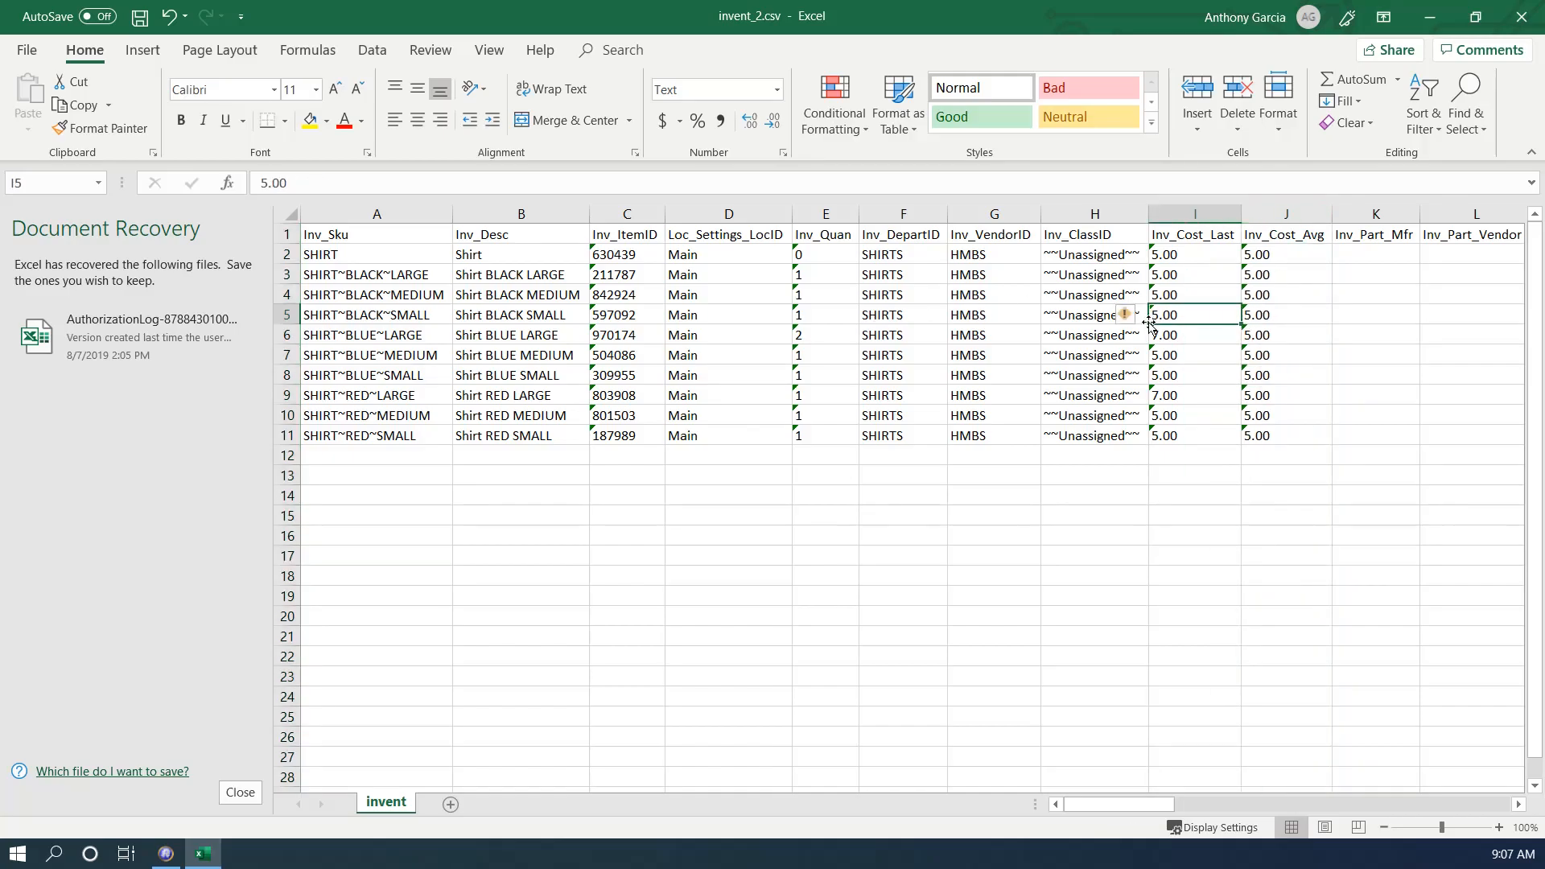
{"action": "left_click", "coordinate": [1093, 273]}
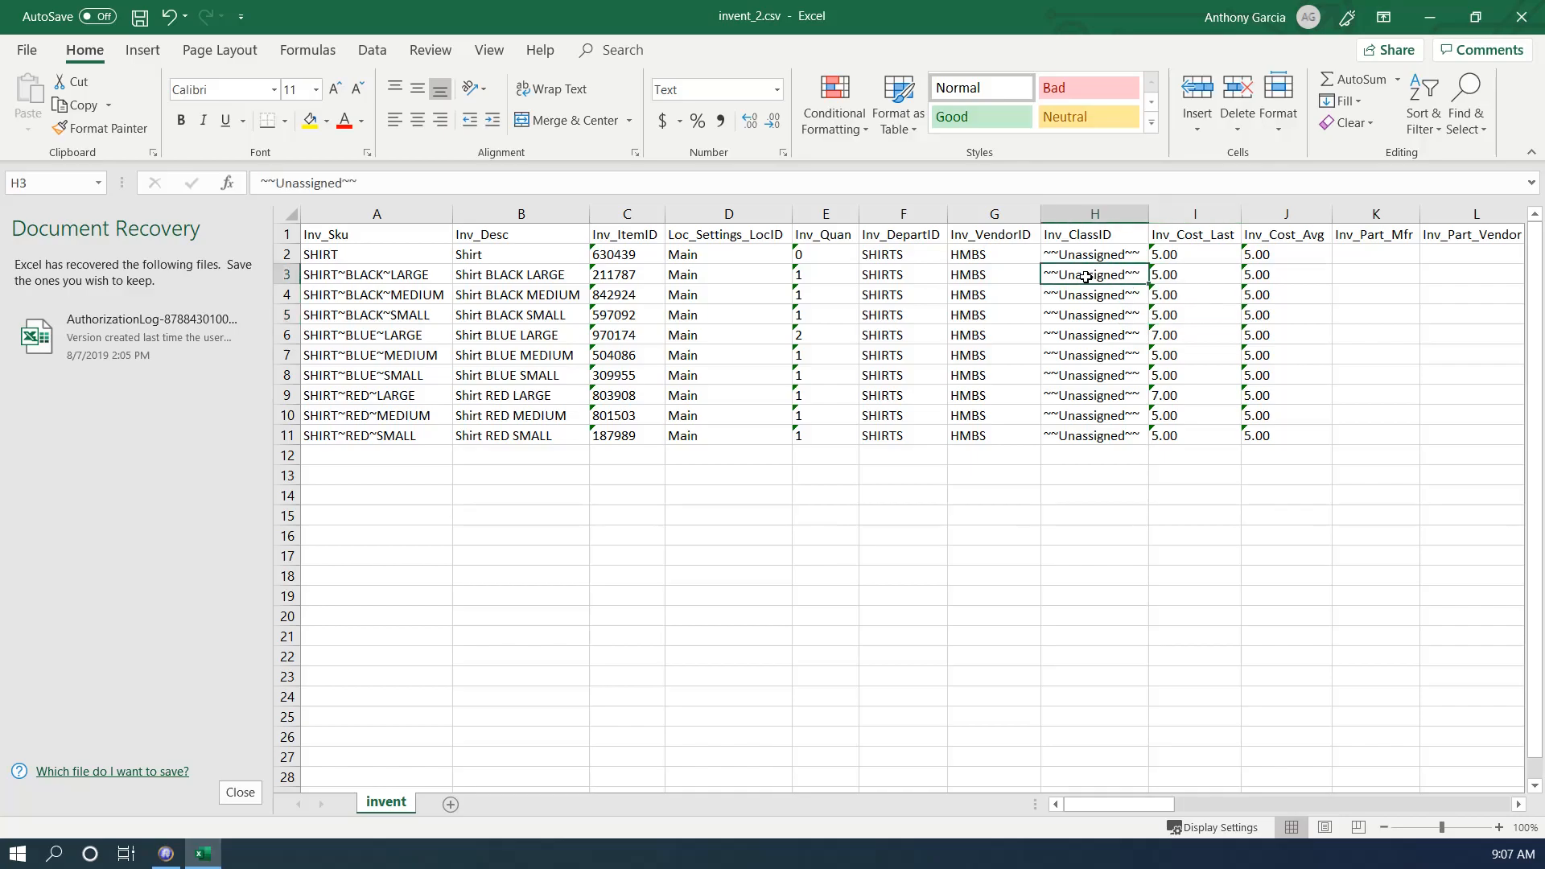
{"action": "mouse_move", "coordinate": [1050, 294]}
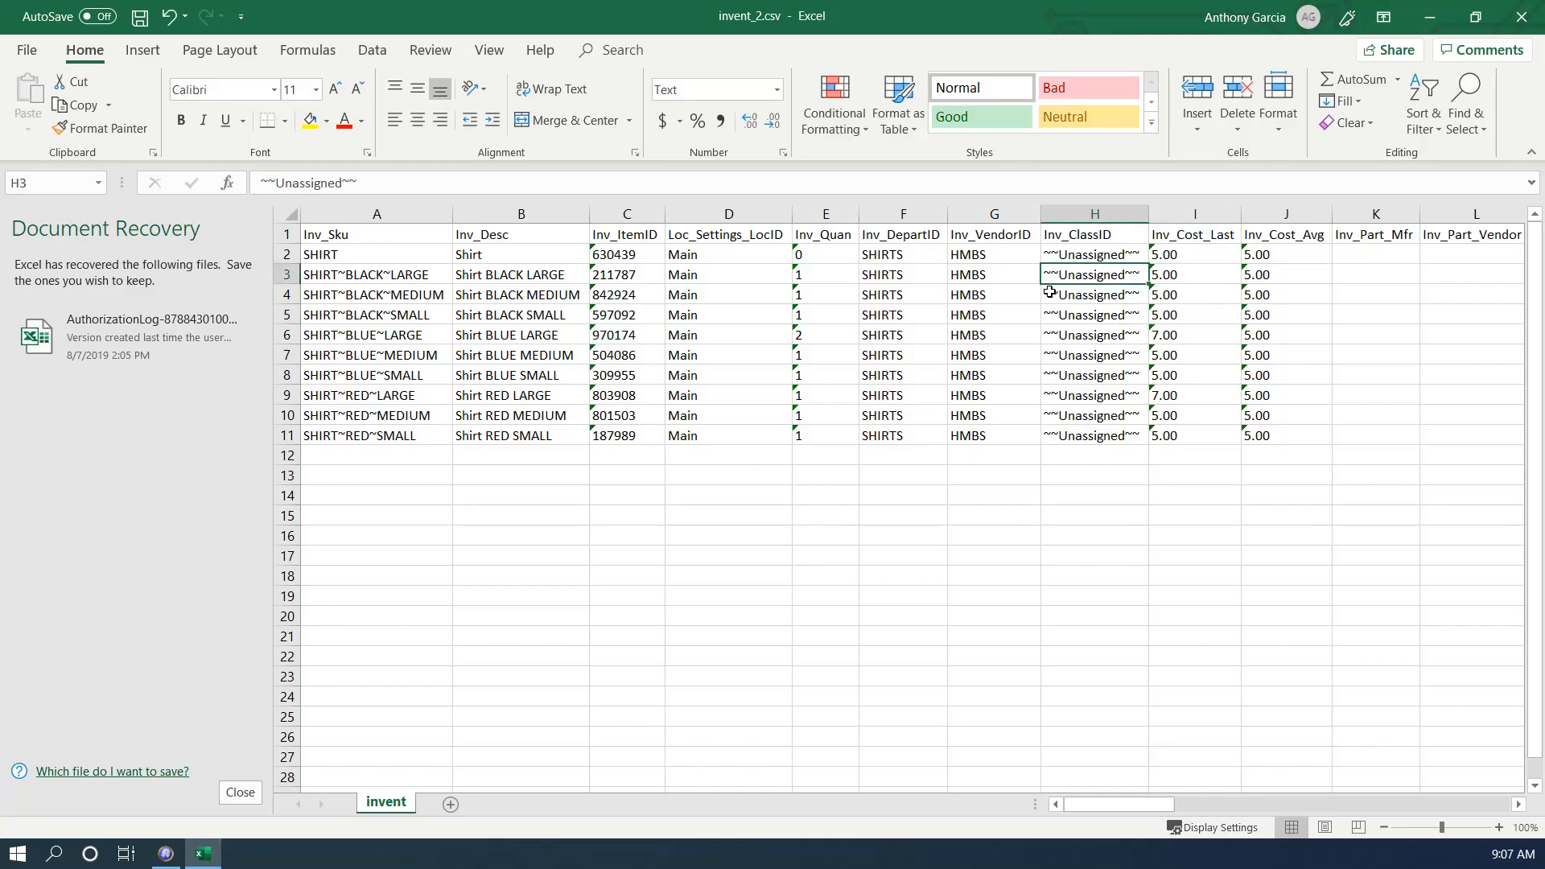